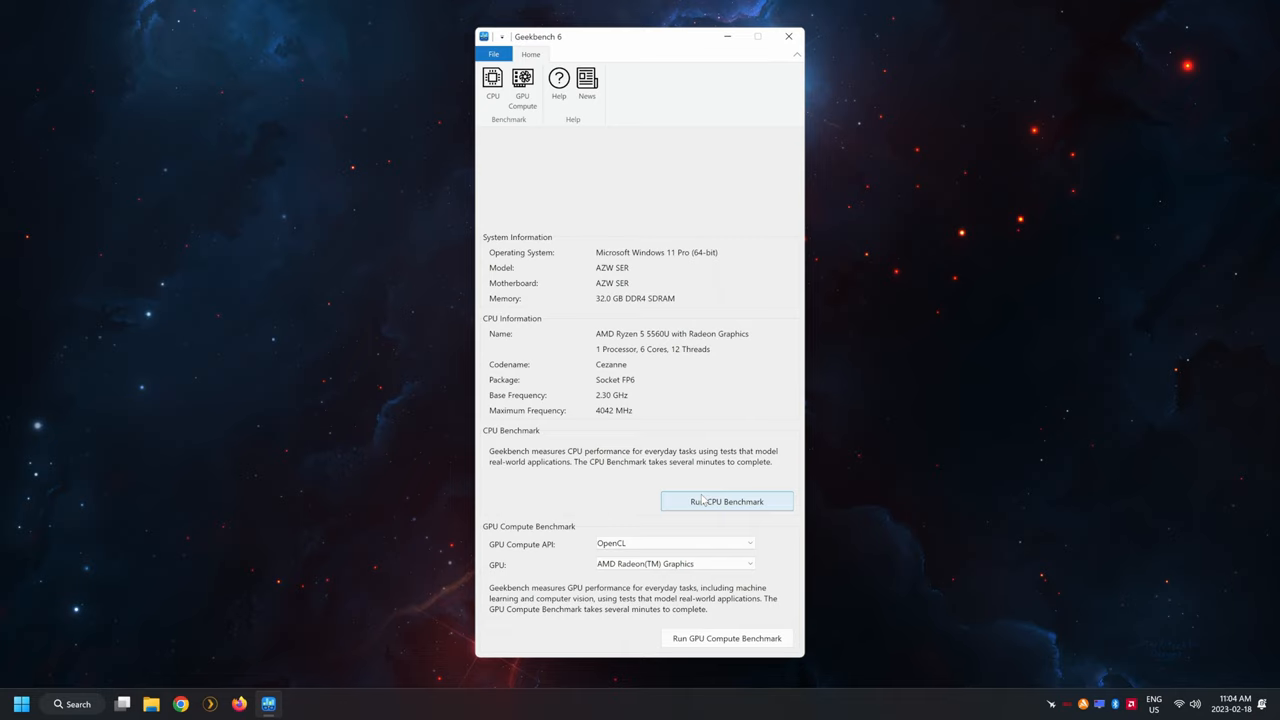
mouse_move(528, 136)
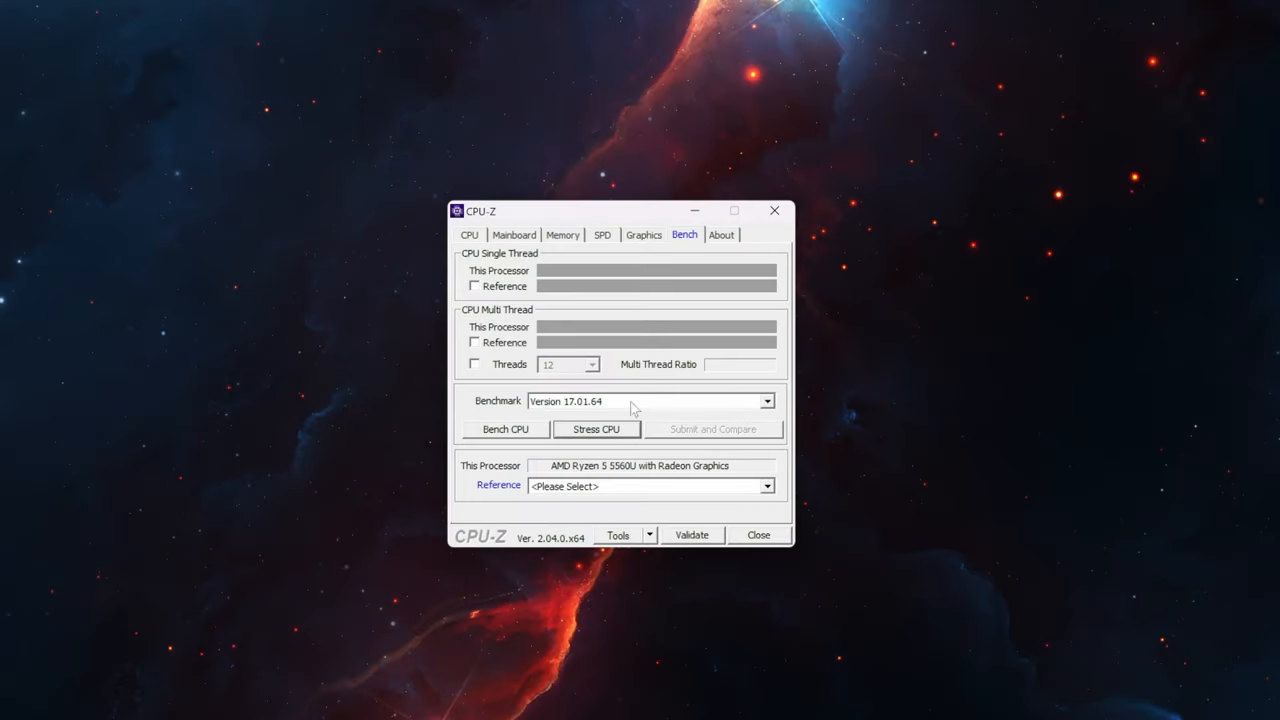
click(504, 428)
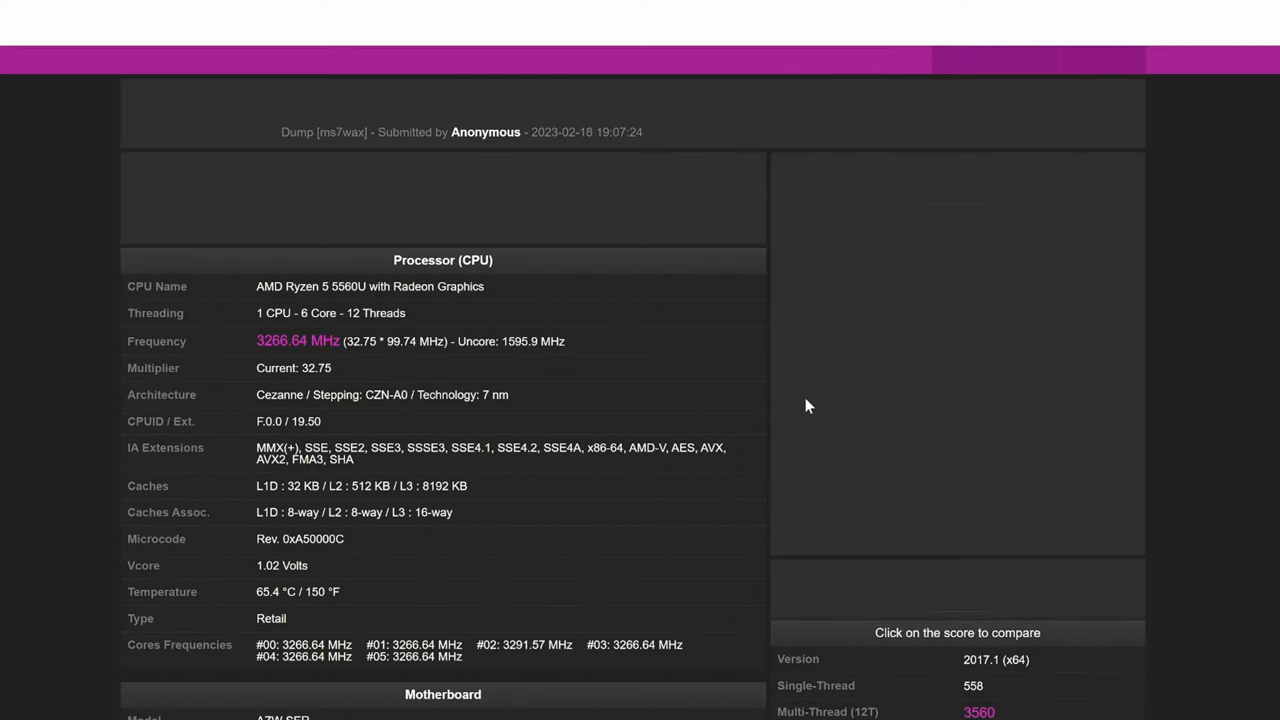
- Scroll the Ryzen 5 5560U validation page and bring up its benchmark rankings
scroll(down, 3)
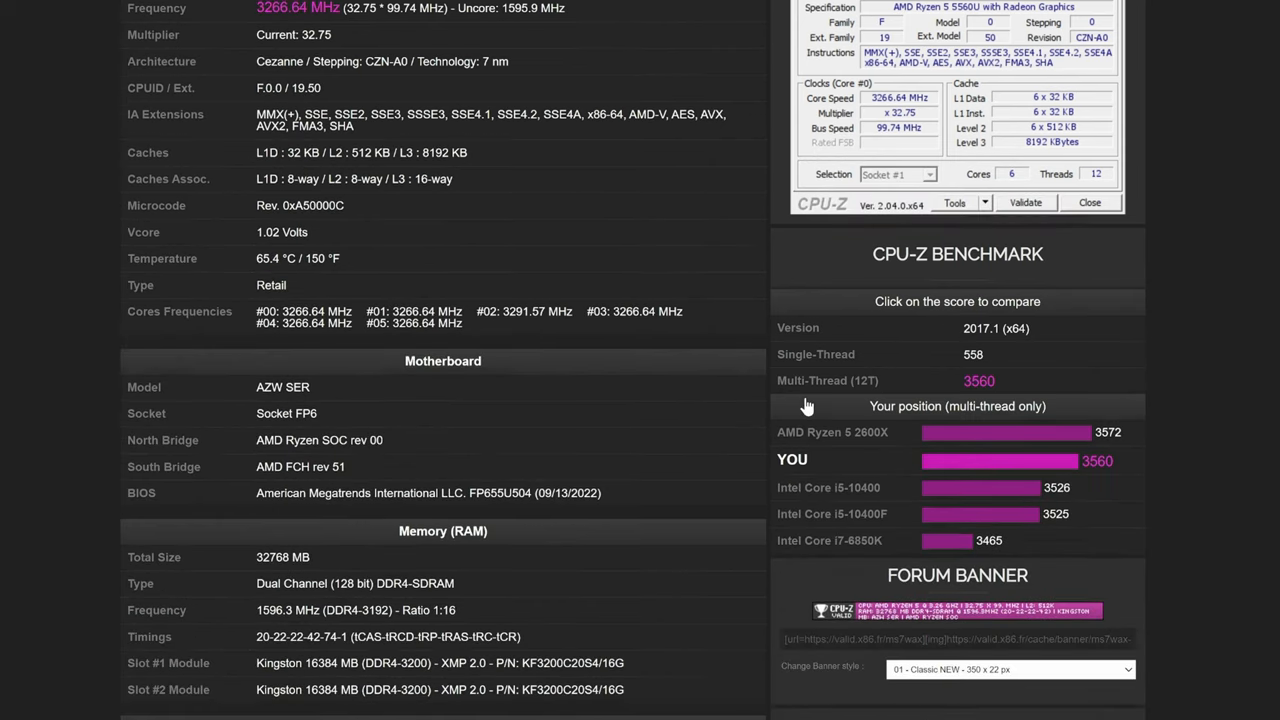
scroll(down, 3)
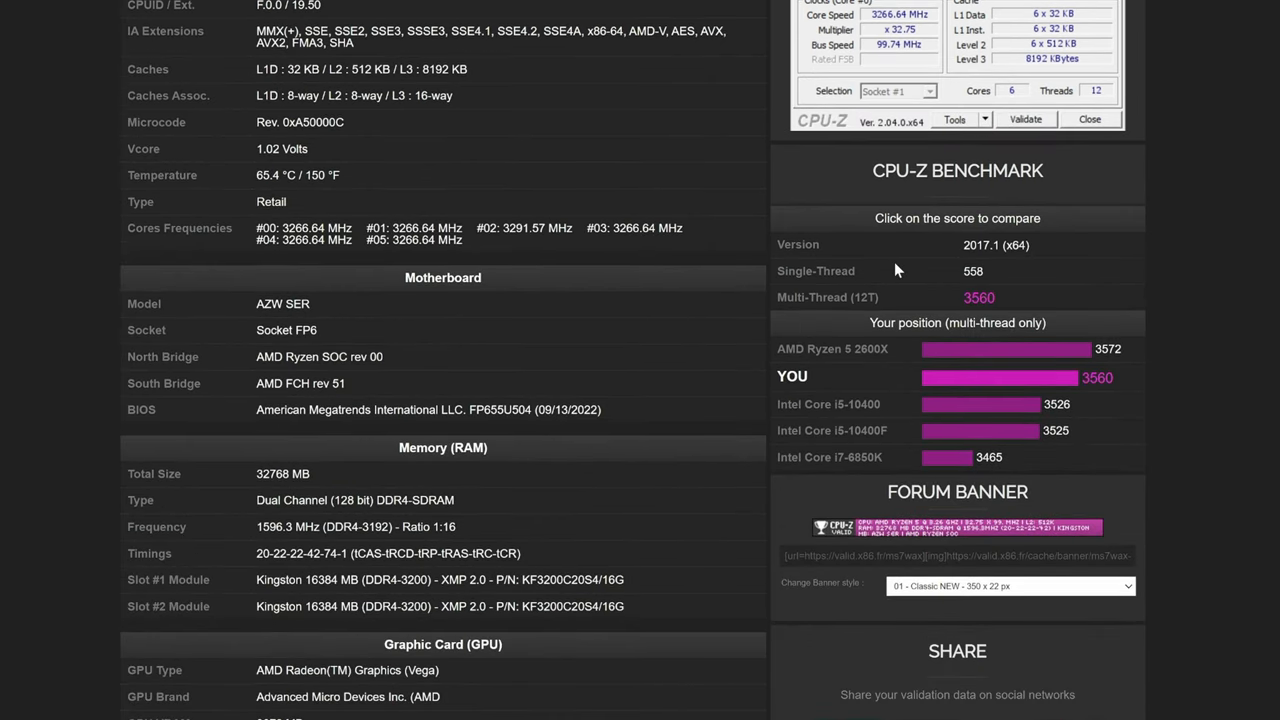
mouse_move(1022, 342)
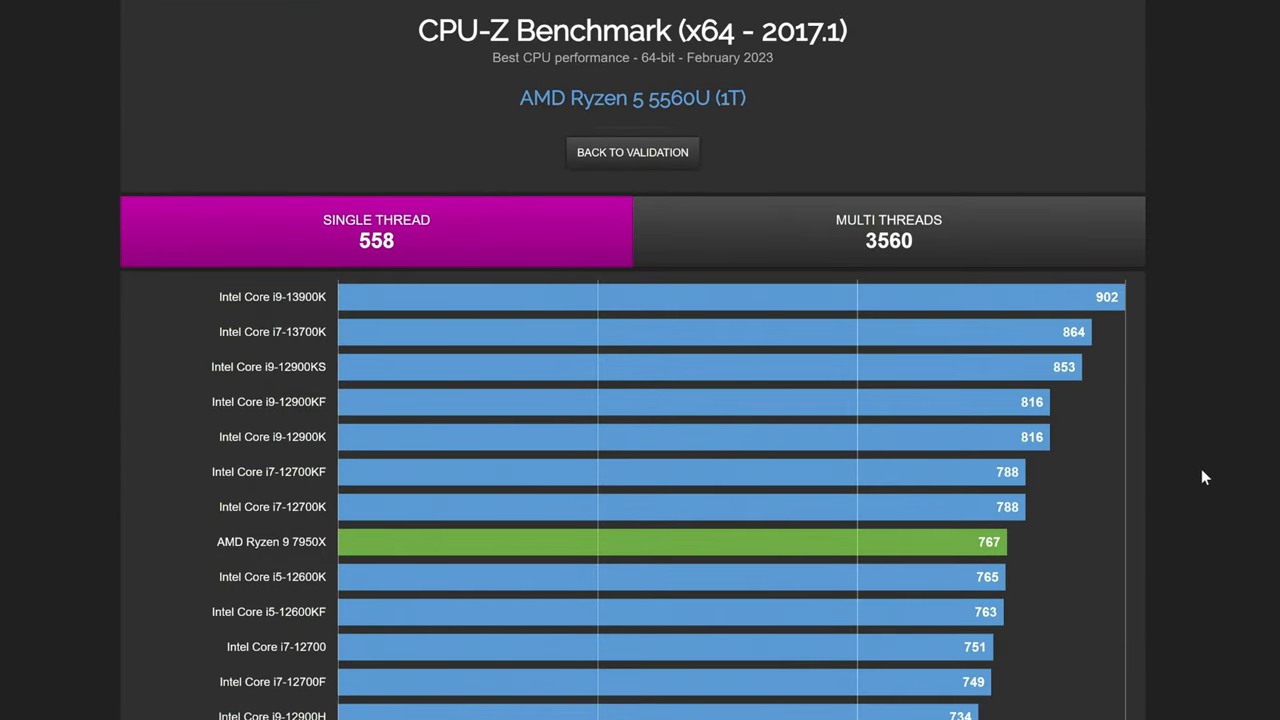
scroll(down, 3)
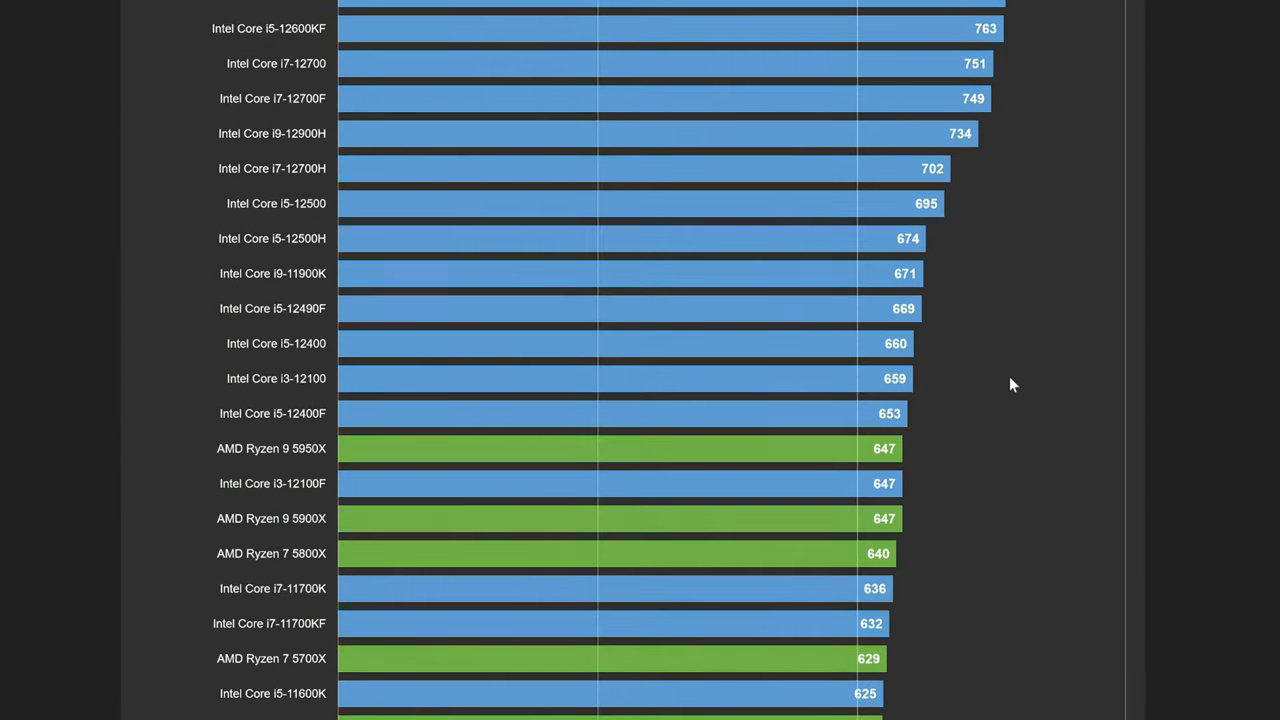
scroll(down, 3)
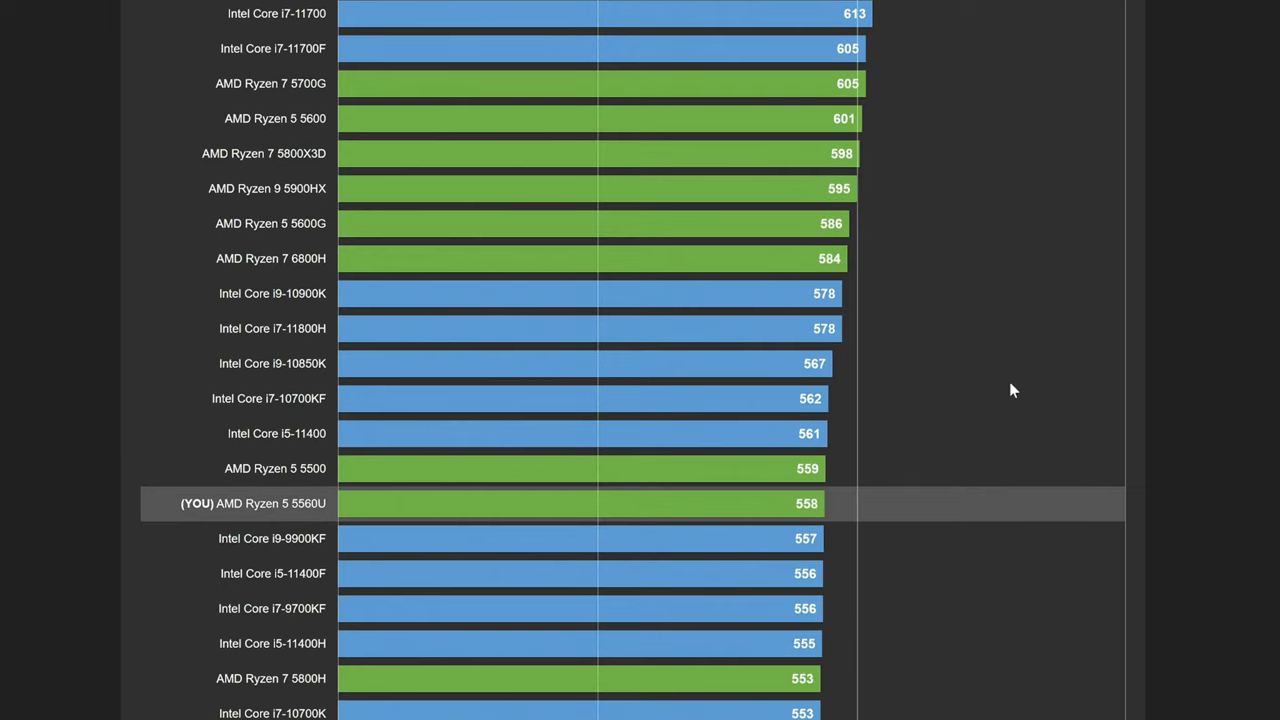
scroll(down, 3)
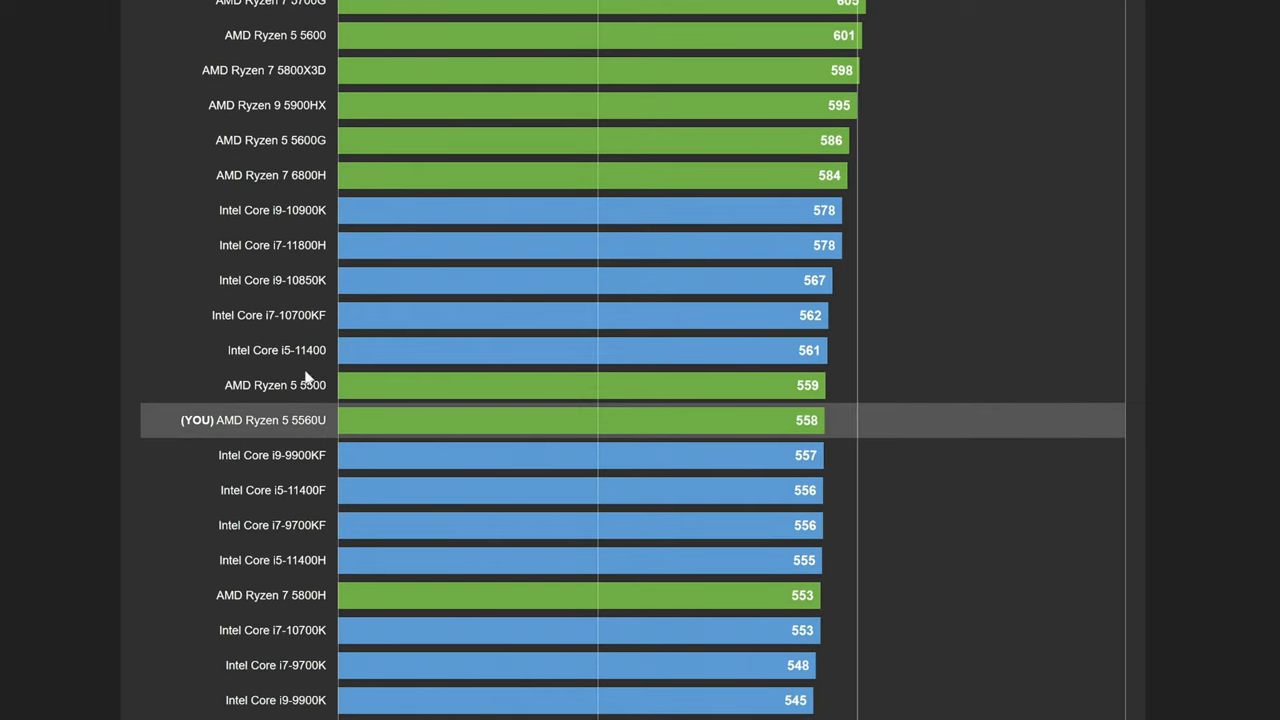
double_click(276, 316)
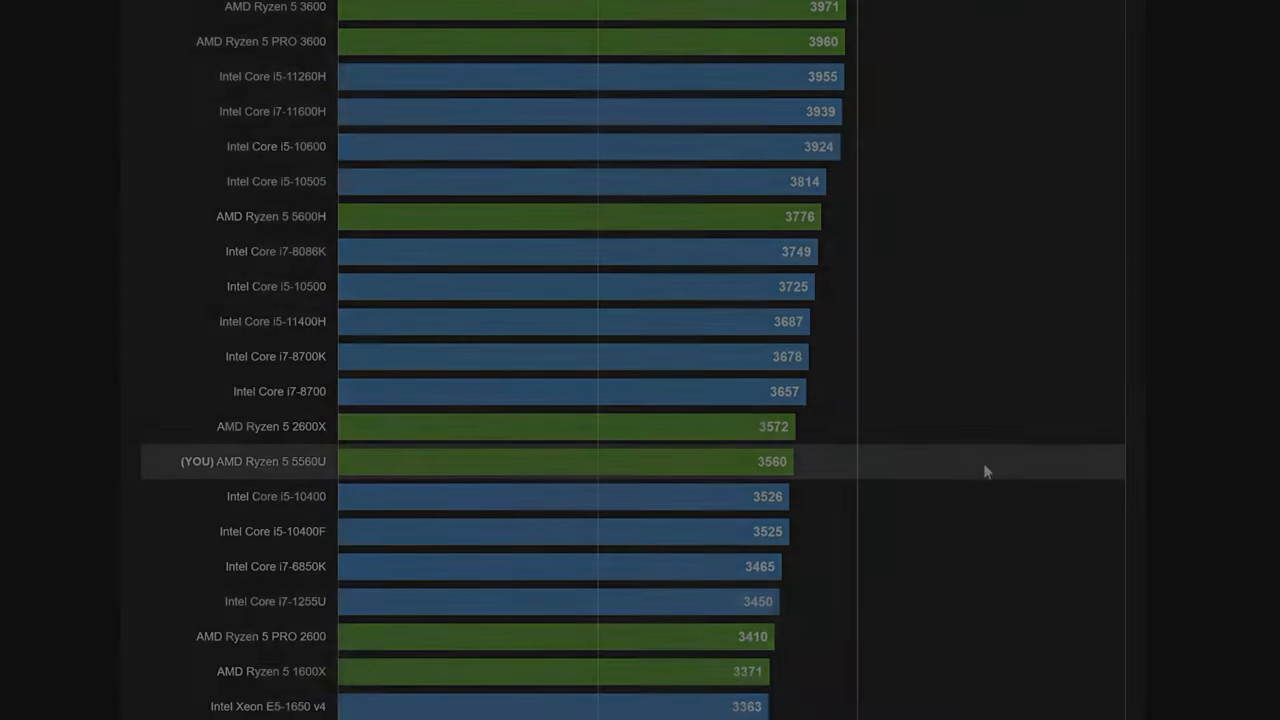
- Review the 558 single-thread and 3560 multi-thread scores against the ranked processors
scroll(down, 3)
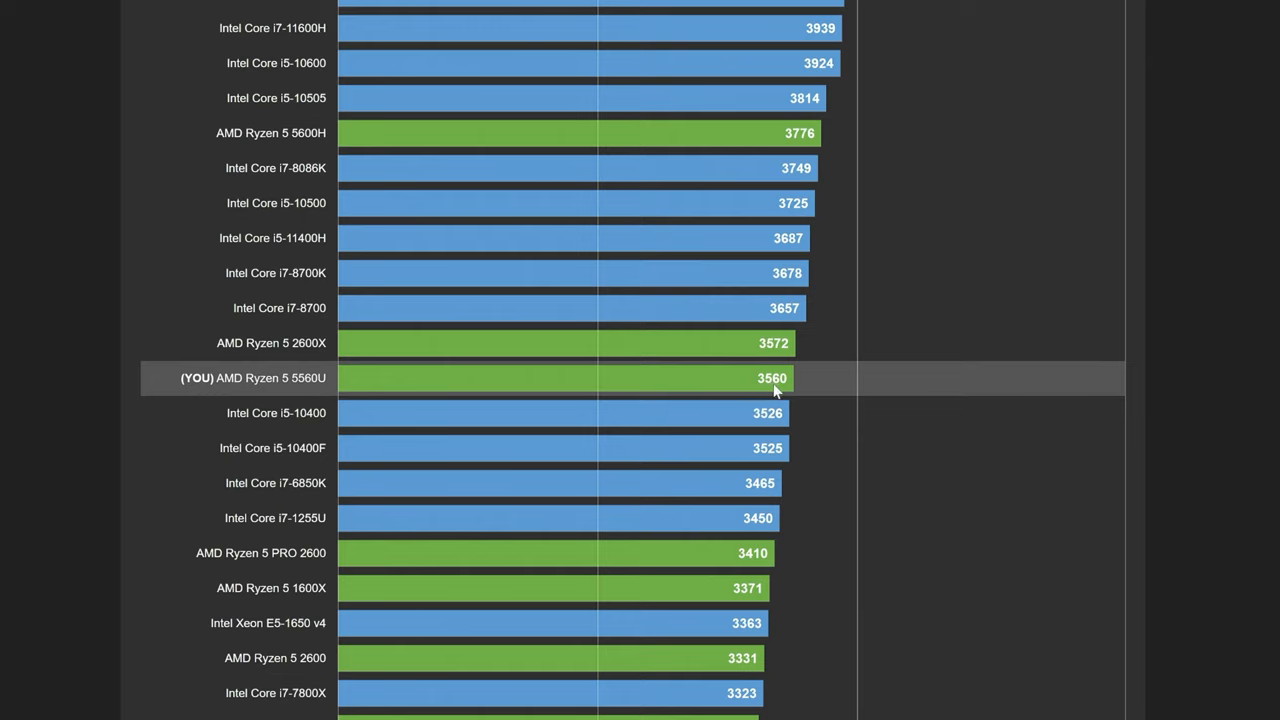
mouse_move(316, 308)
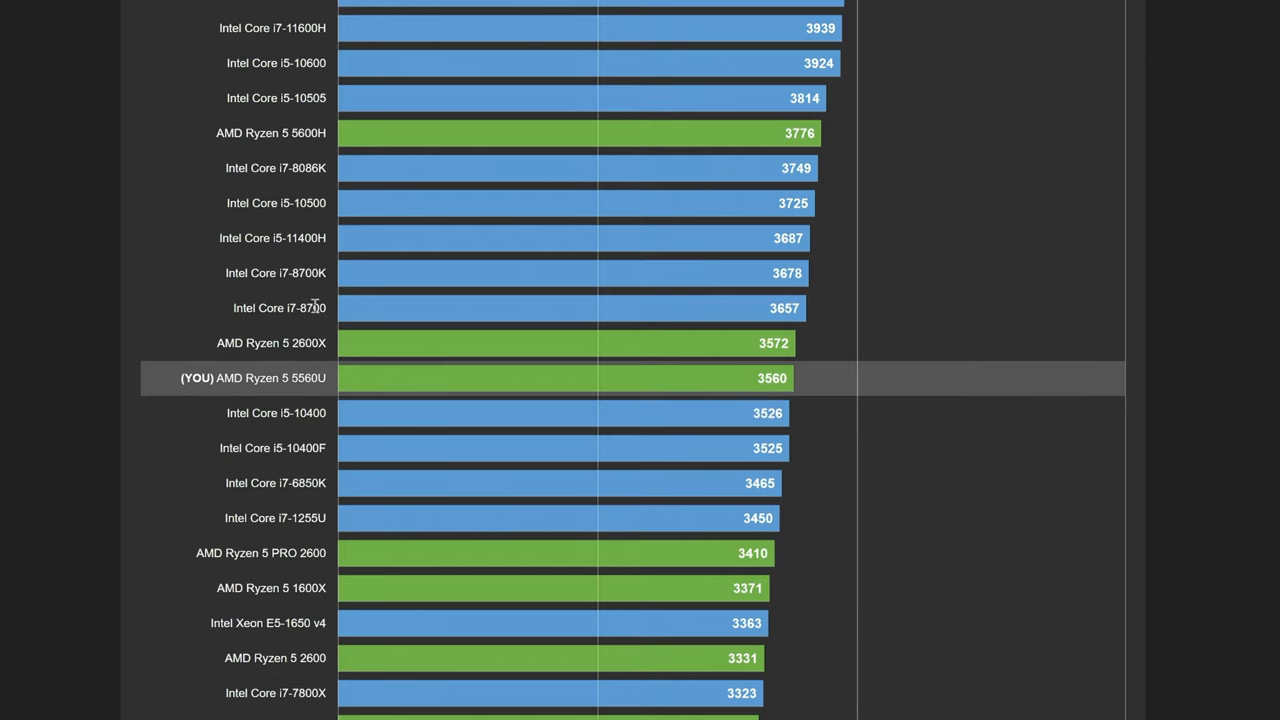
mouse_move(236, 168)
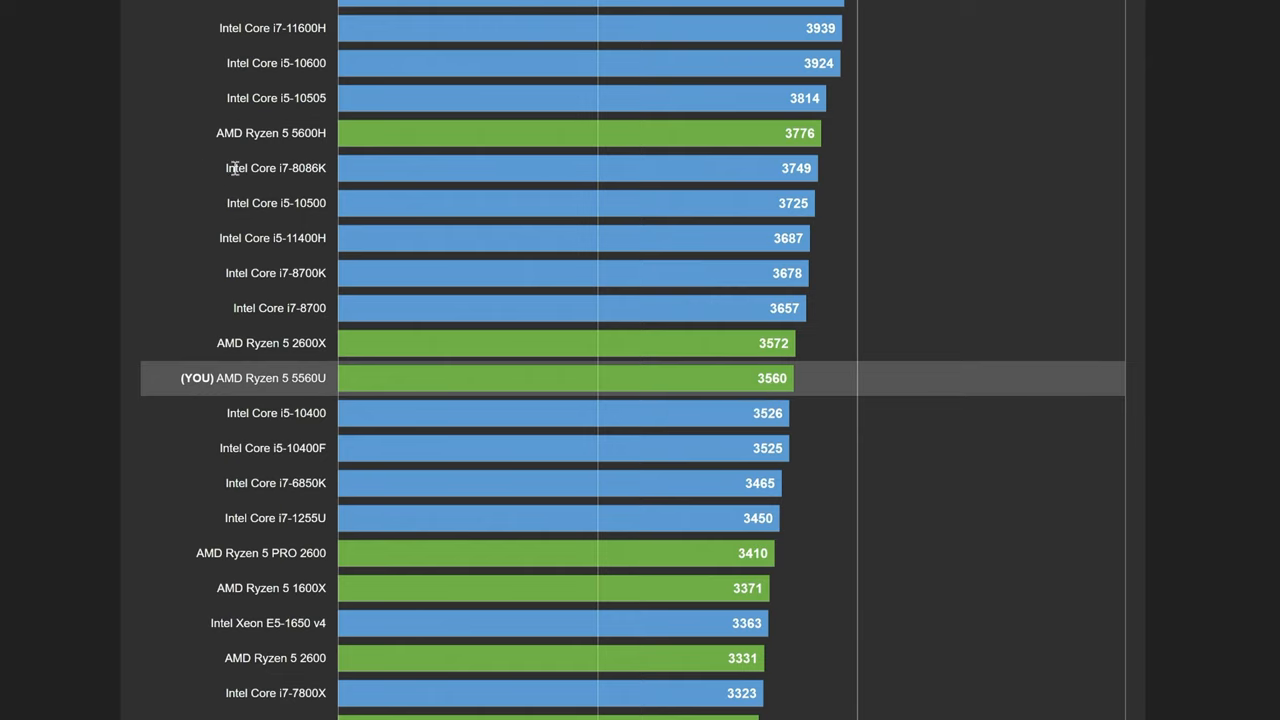
mouse_move(324, 80)
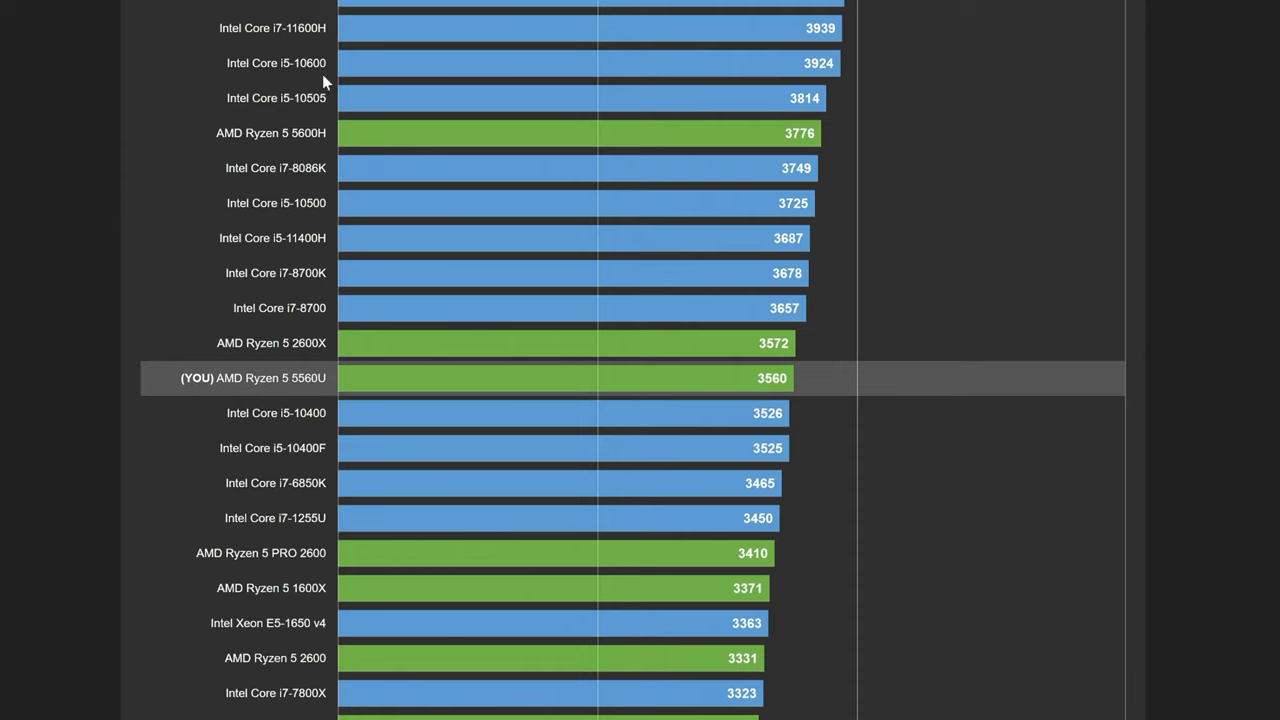
scroll(down, 3)
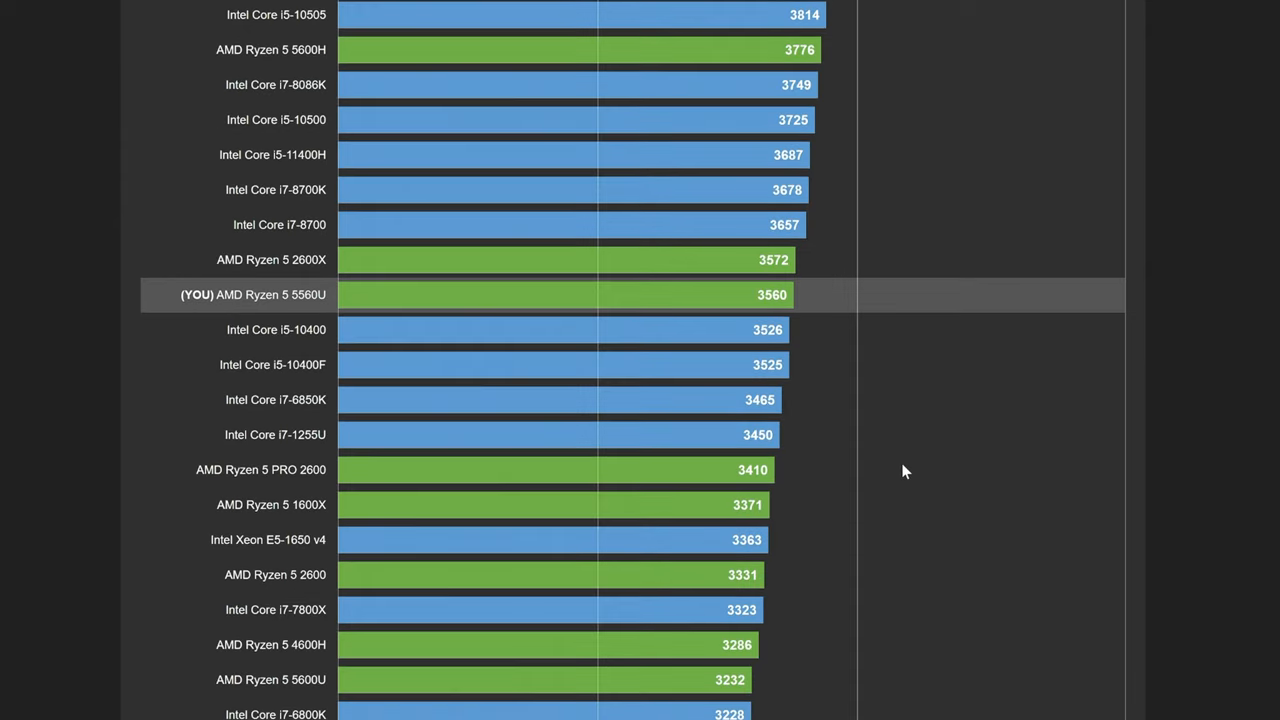
mouse_move(316, 530)
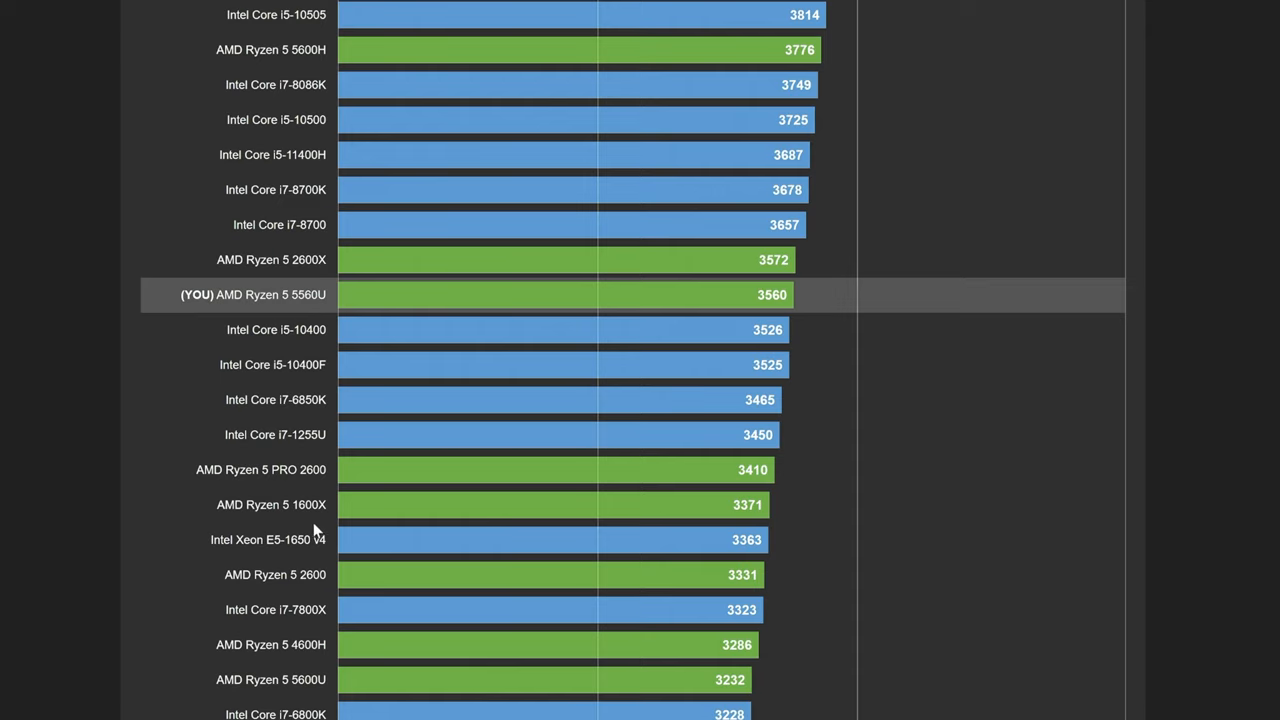
mouse_move(200, 540)
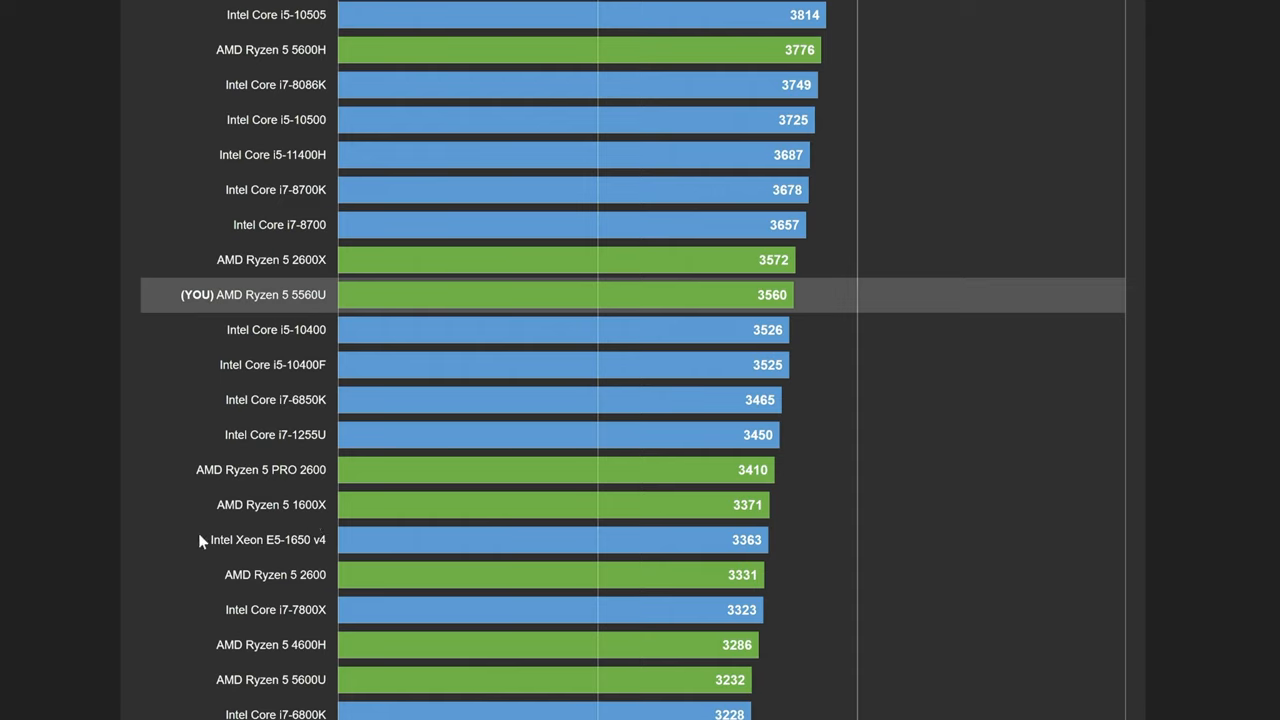
mouse_move(218, 602)
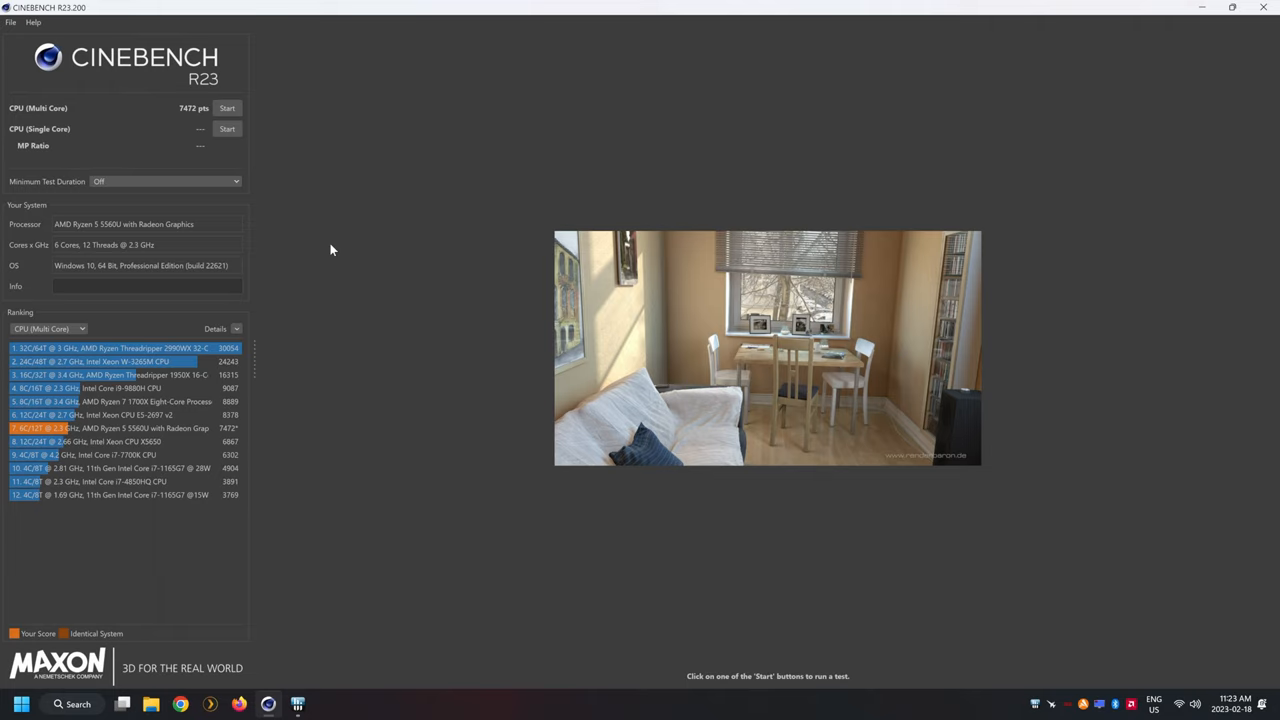
- Run the Cinebench R23 single-core test alongside the 7472-point multi-core result
click(228, 128)
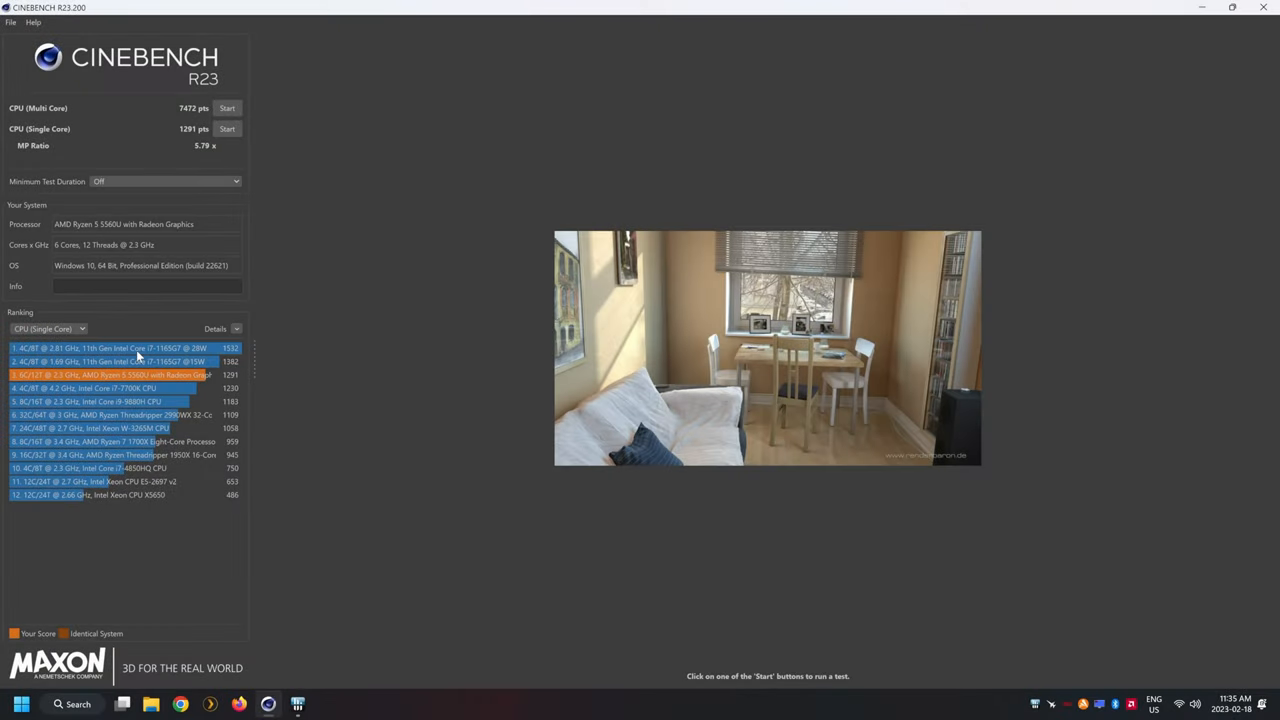
mouse_move(208, 388)
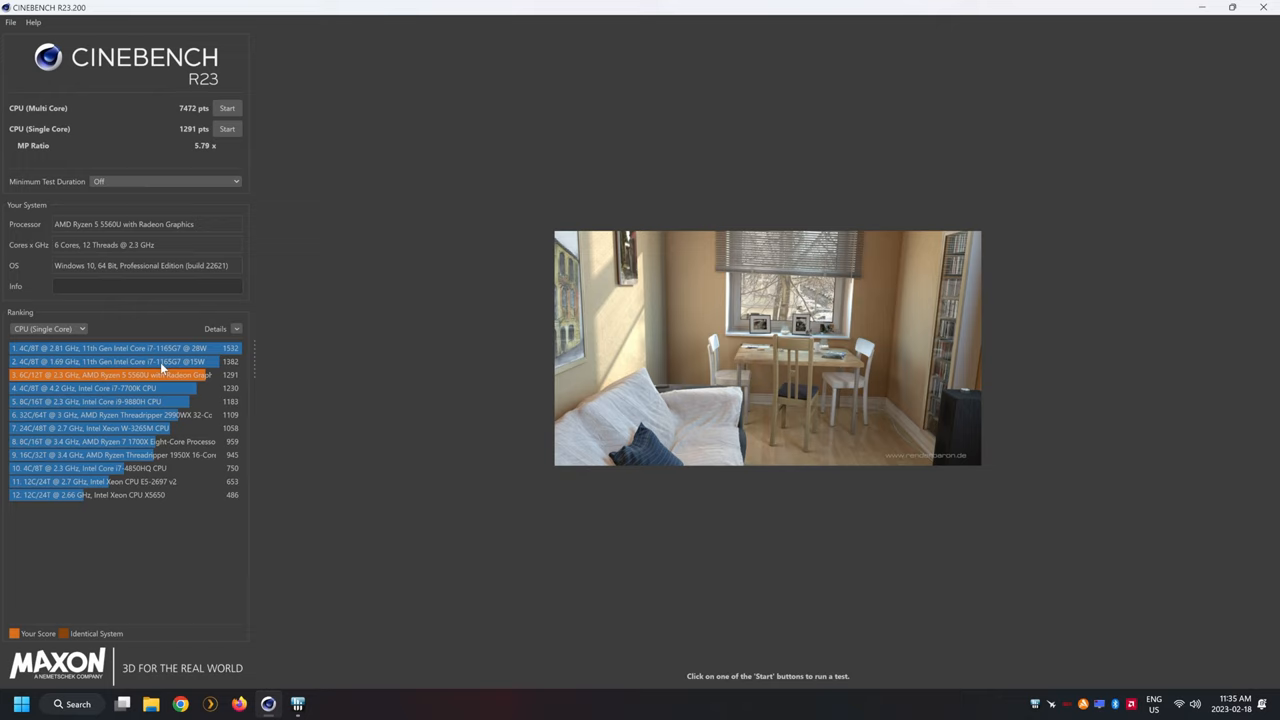
mouse_move(236, 384)
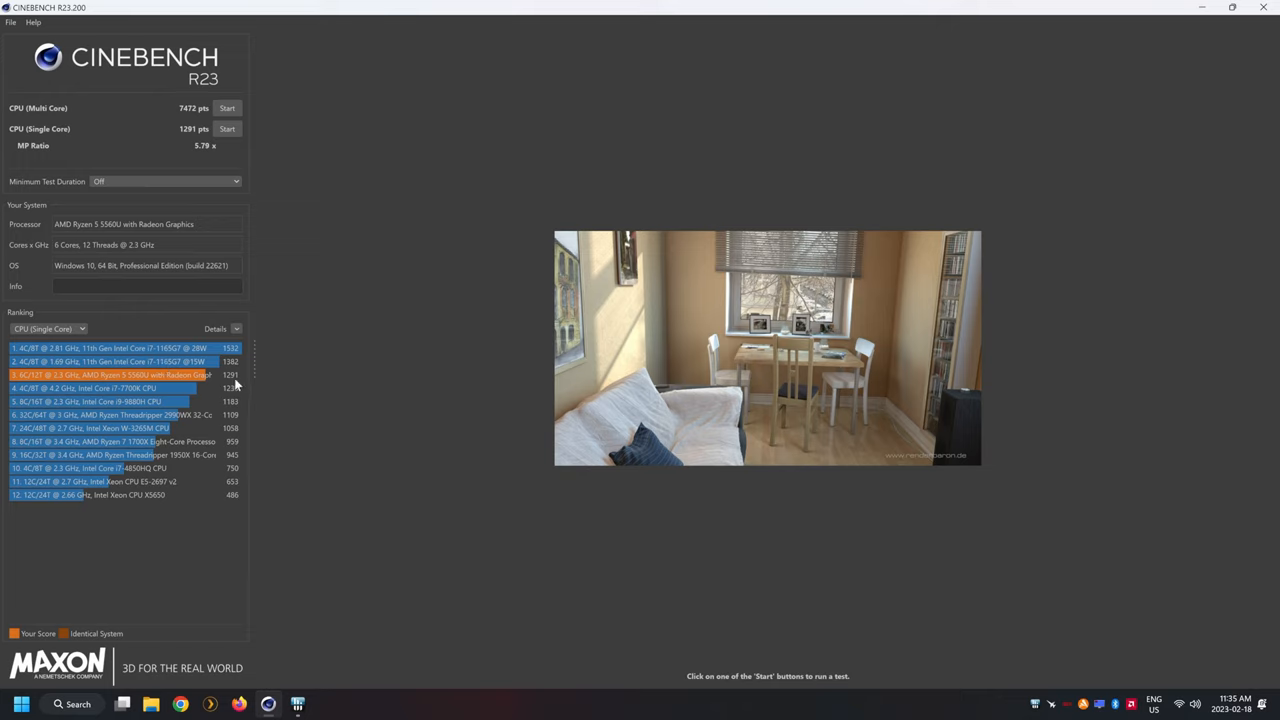
mouse_move(144, 400)
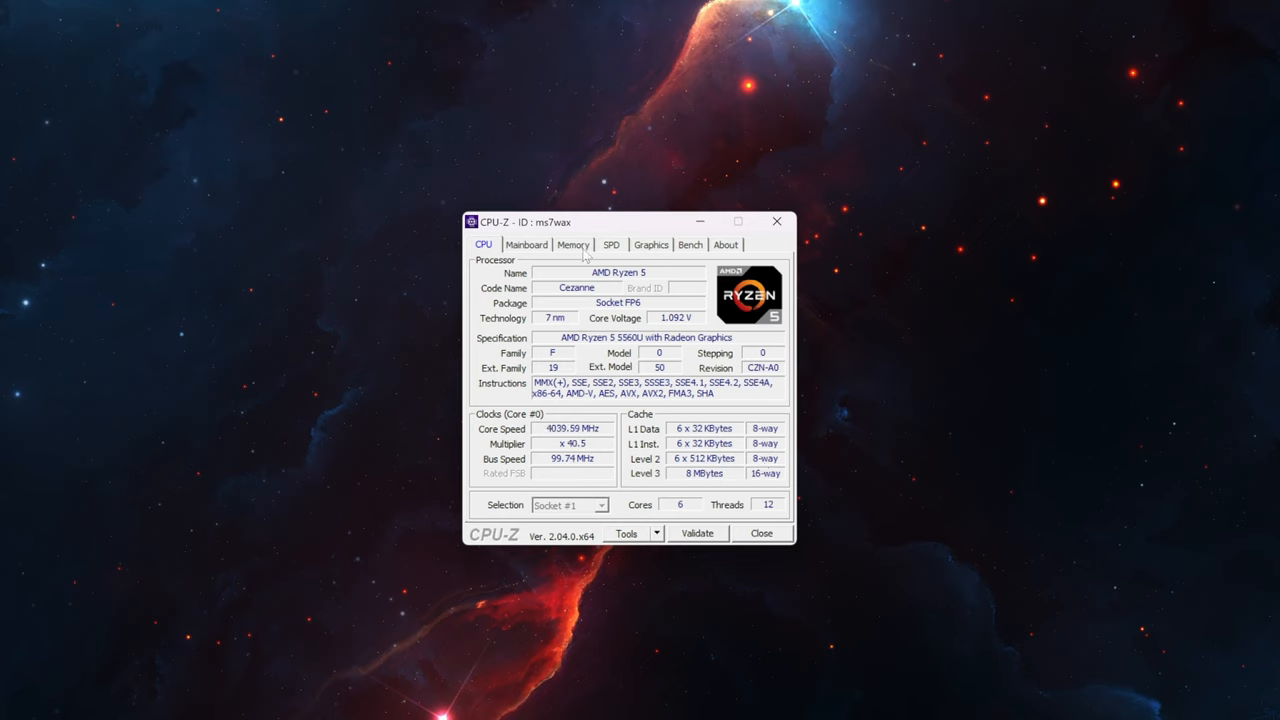
- Review the AZW SER mainboard, 32 GB Kingston DDR4 memory, SPD modules and Radeon Vega graphics
click(526, 244)
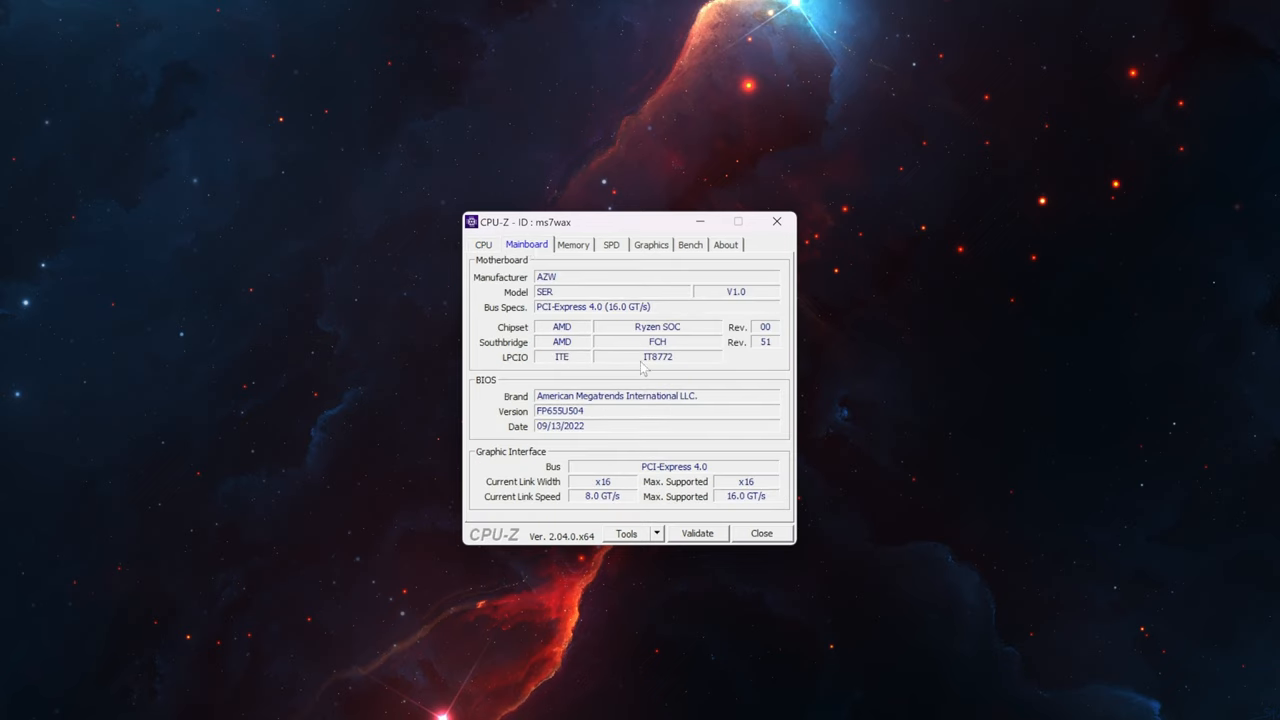
mouse_move(644, 388)
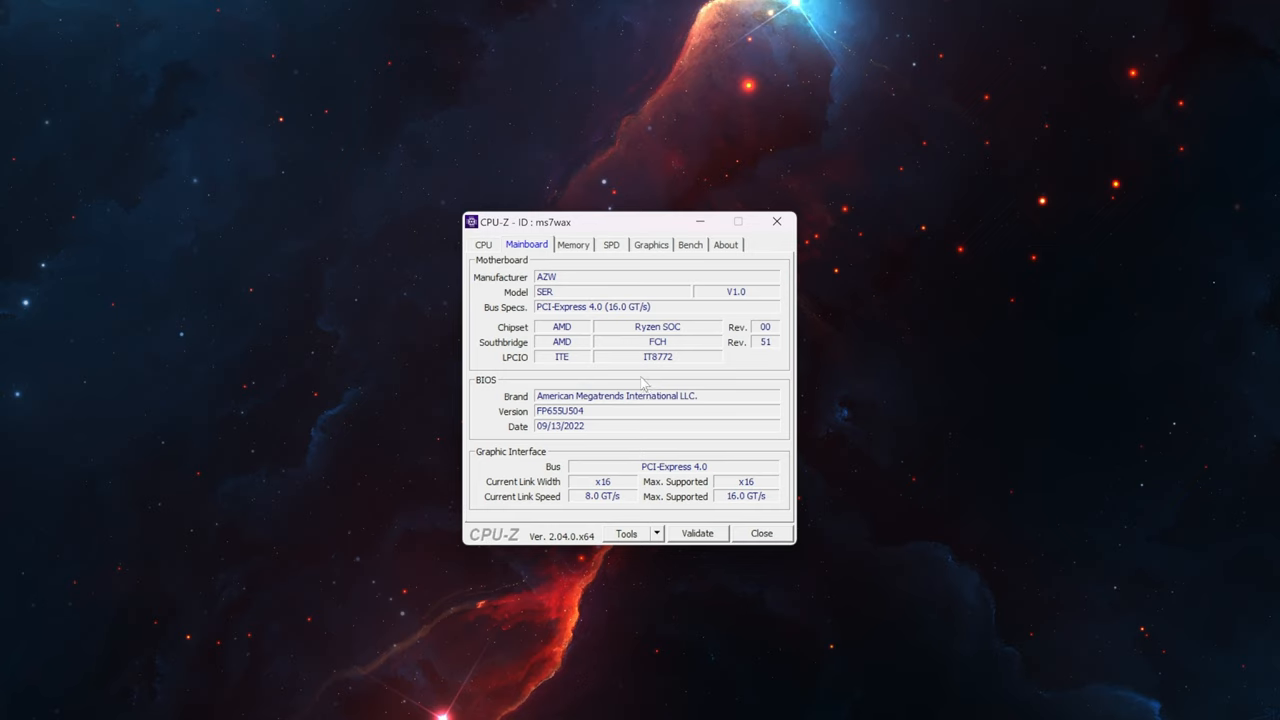
click(572, 244)
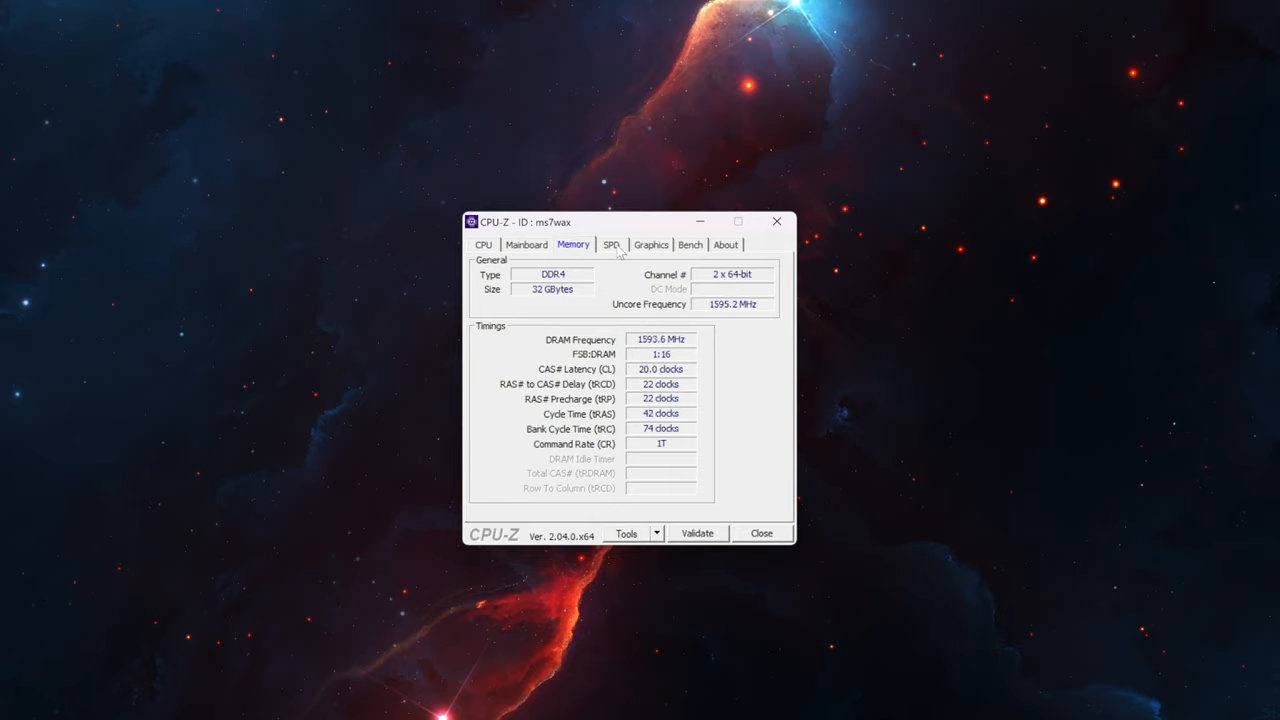
click(612, 244)
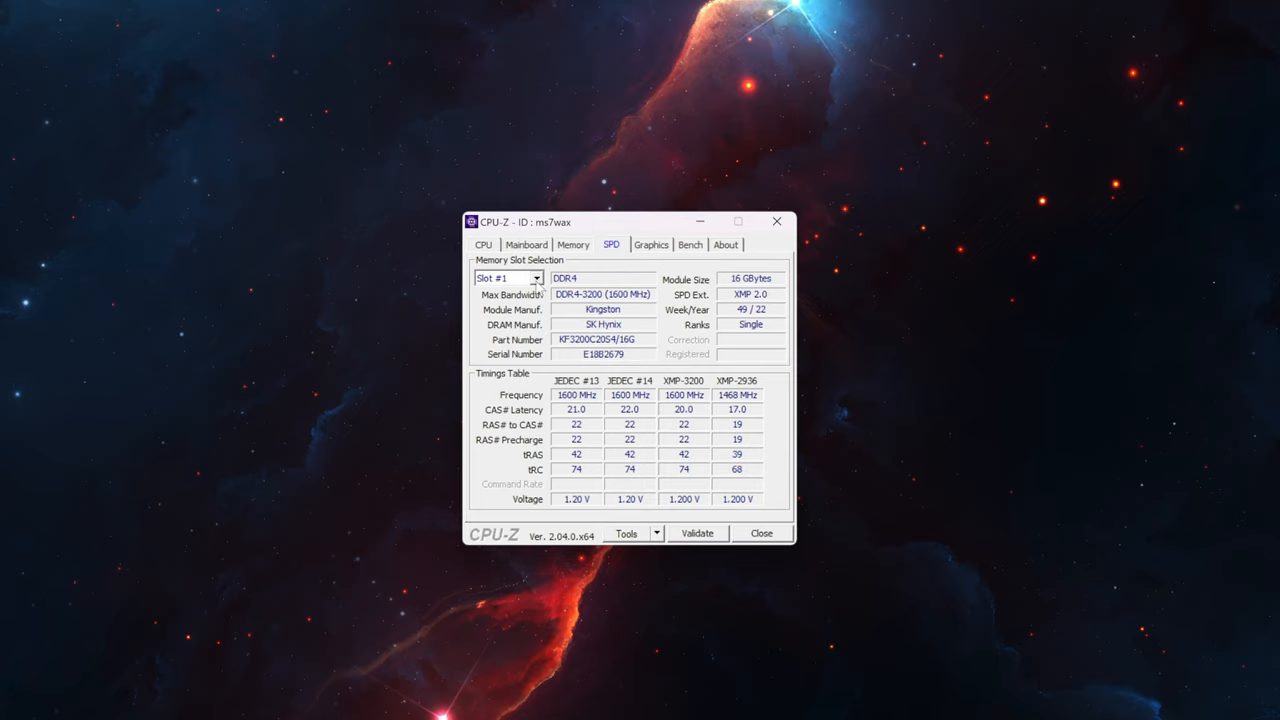
mouse_move(740, 340)
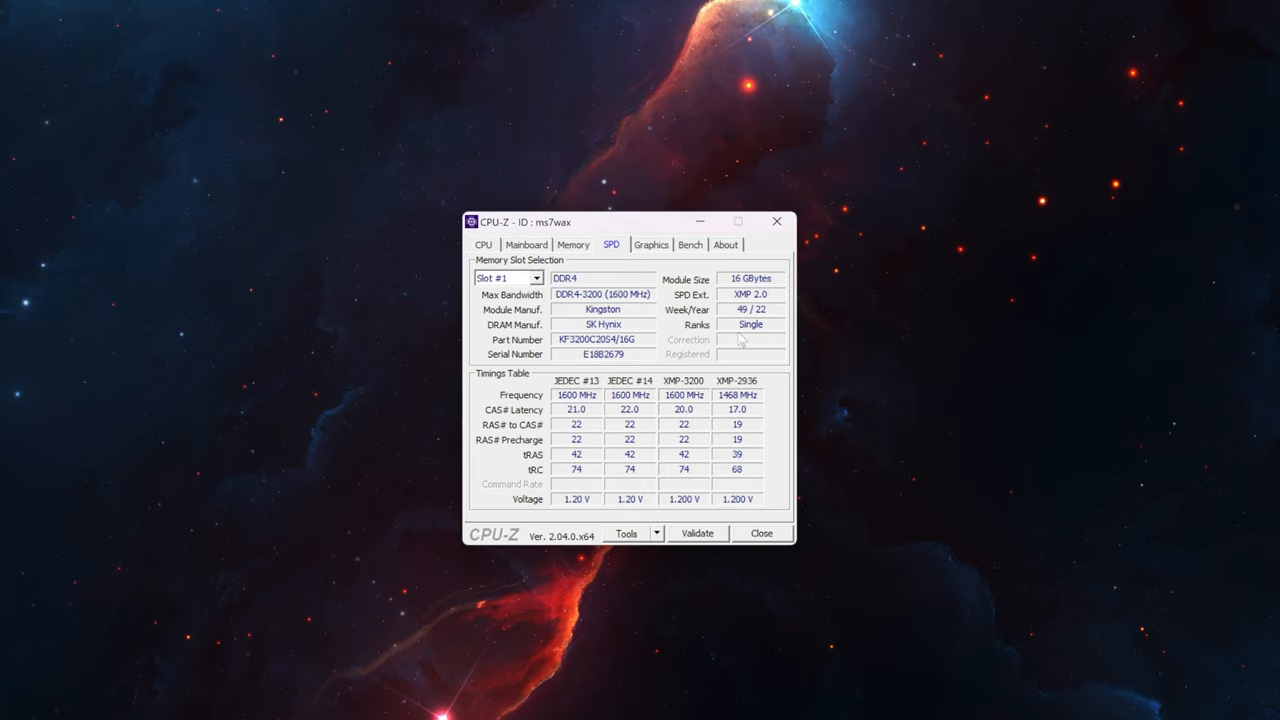
click(652, 244)
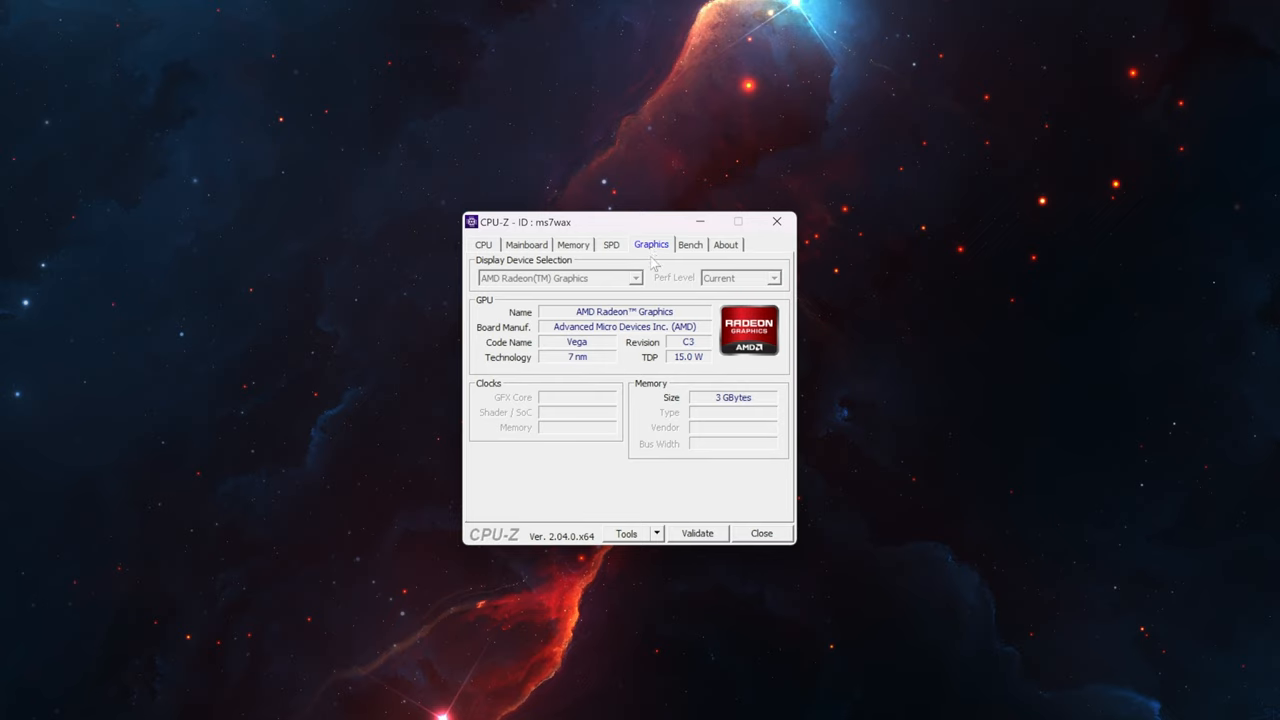
mouse_move(670, 360)
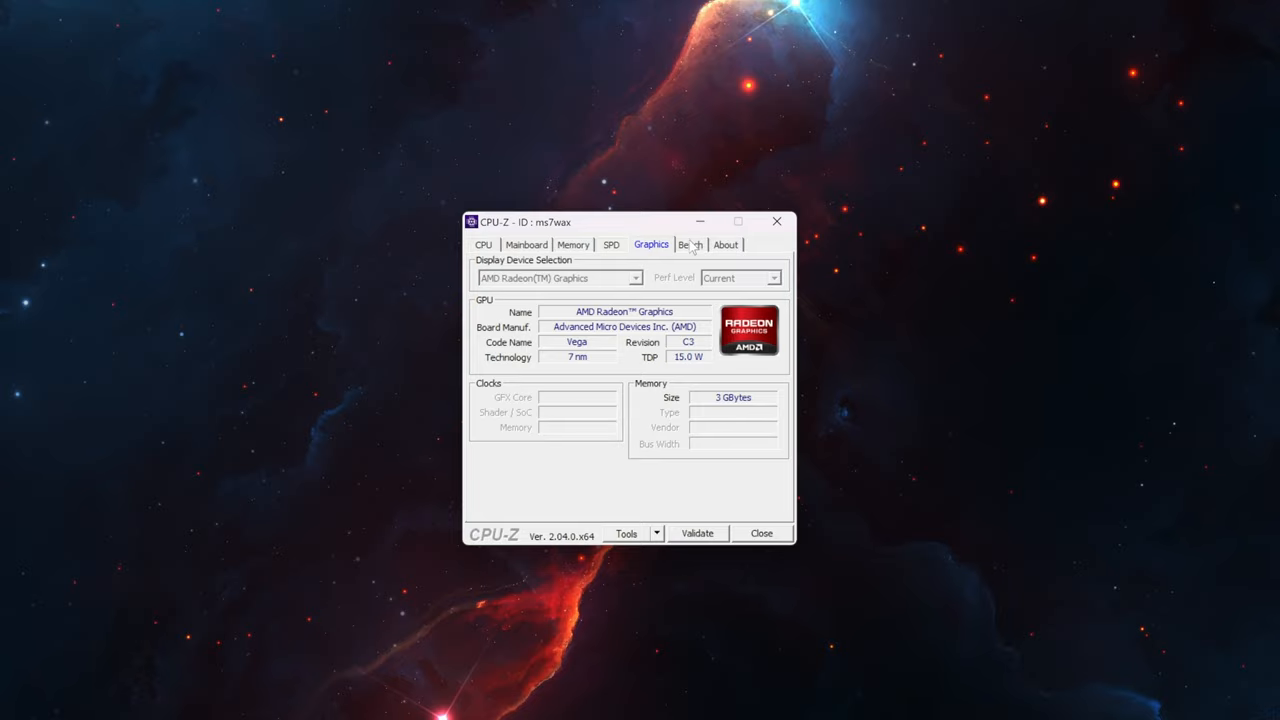
mouse_move(776, 220)
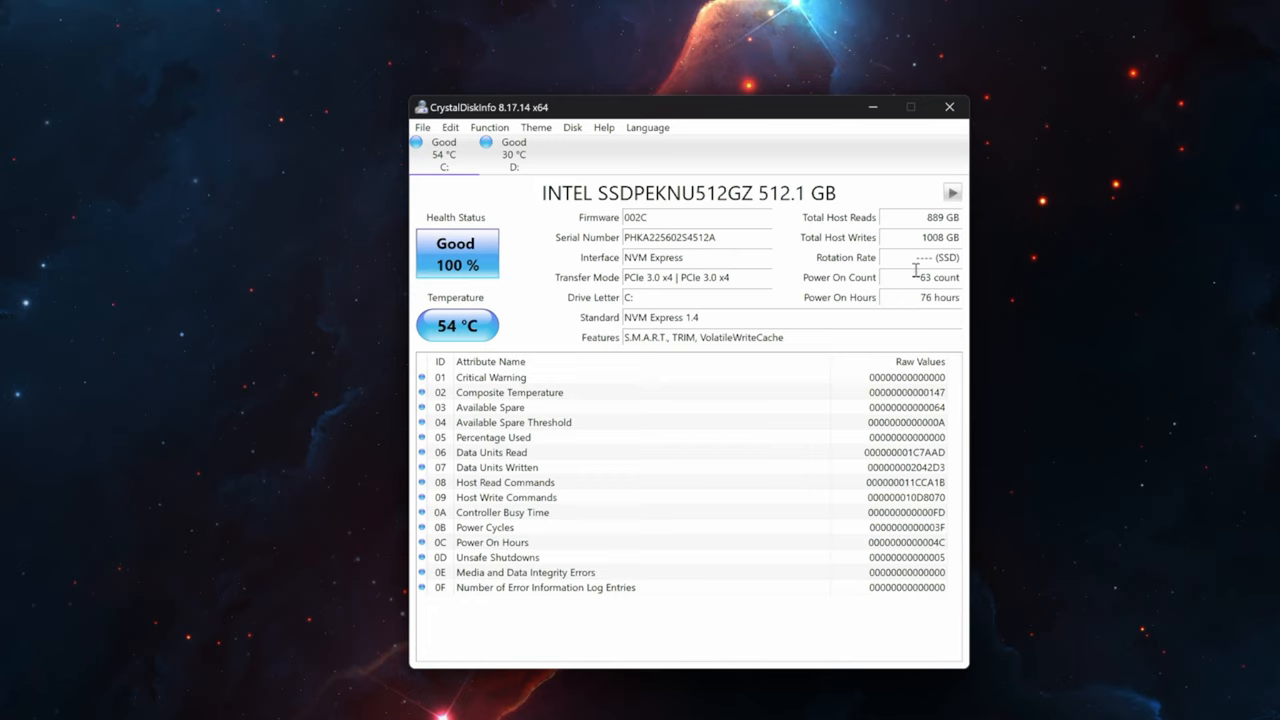
- Check the drives' health and power-on hours, switching between the ADATA 1 TB and Intel 512 GB SSDs
double_click(648, 276)
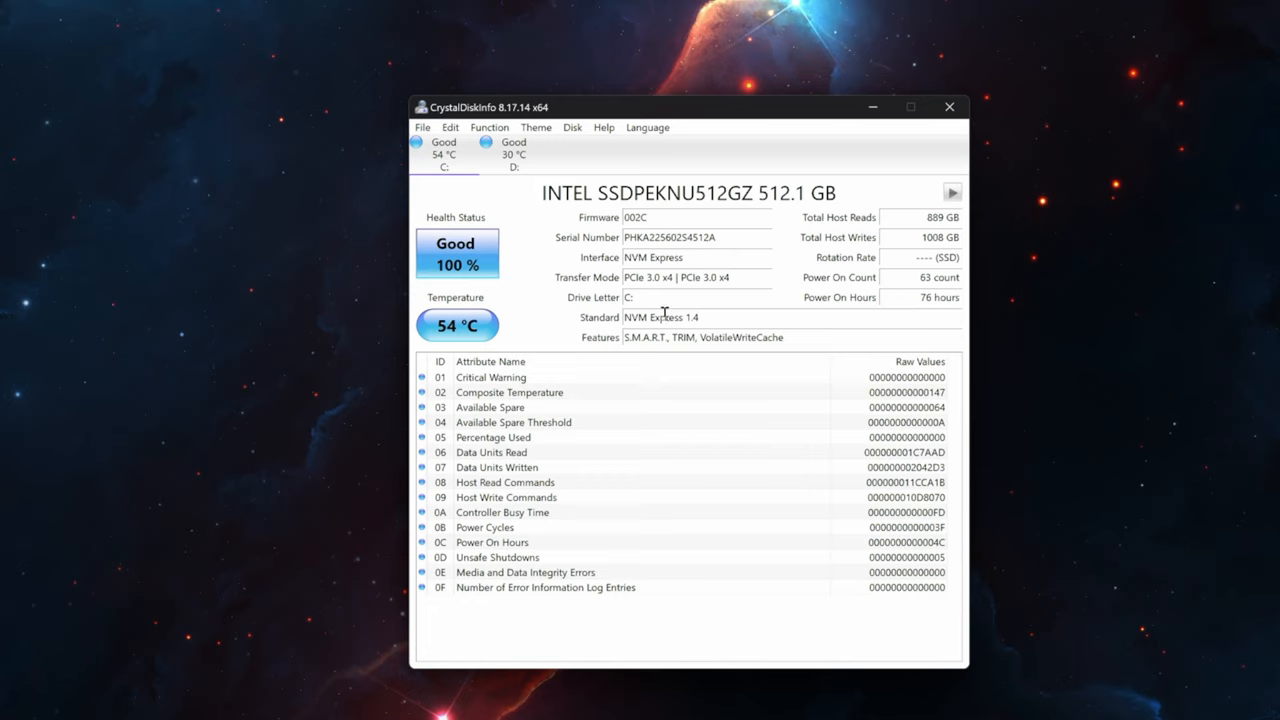
mouse_move(940, 290)
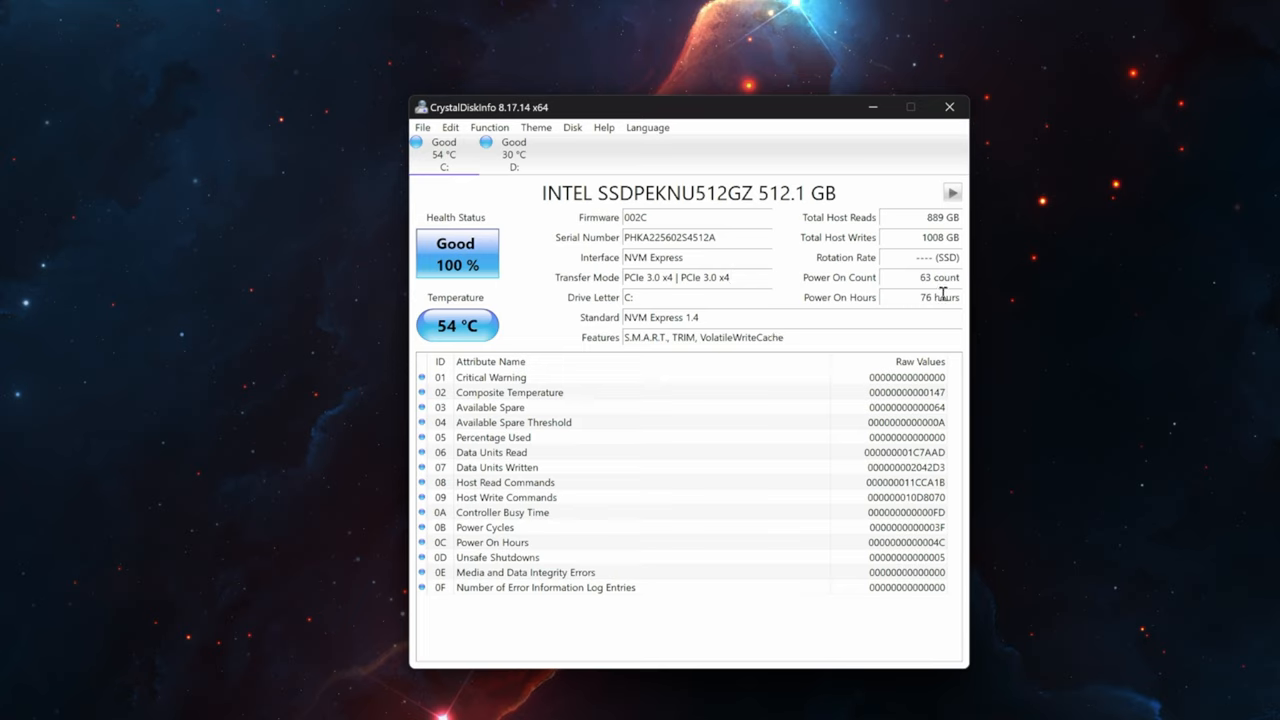
mouse_move(918, 218)
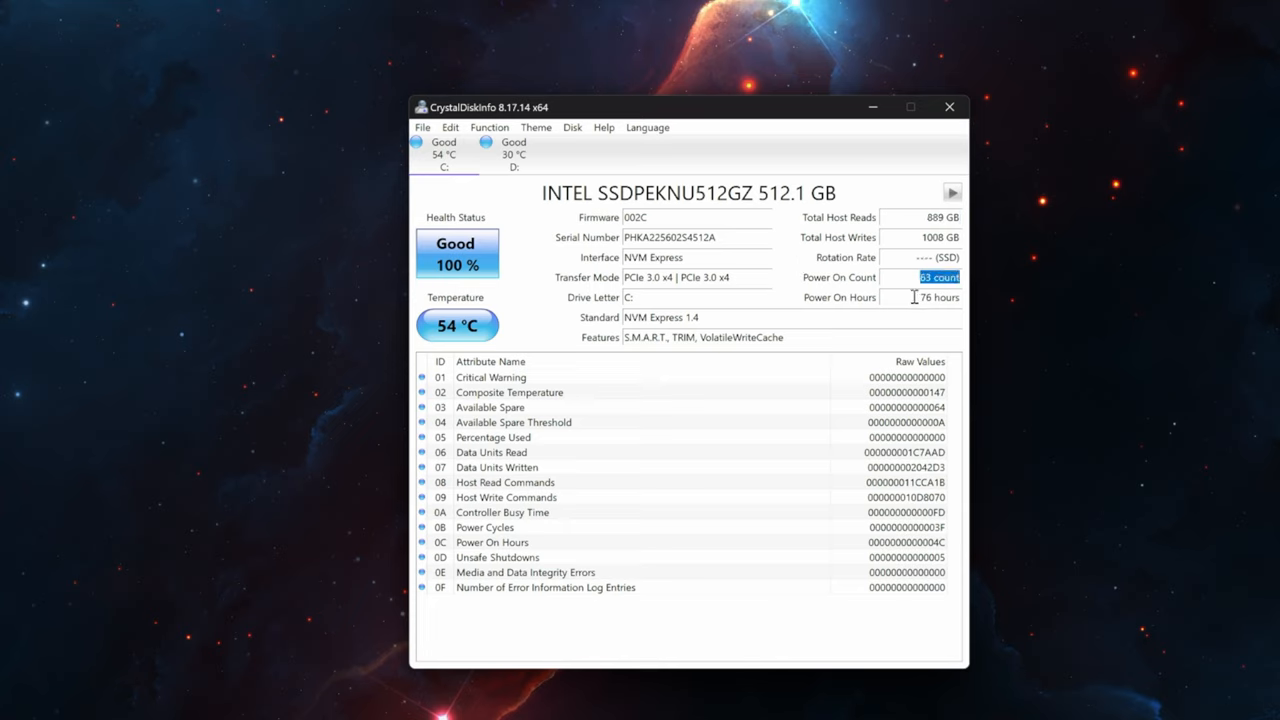
click(938, 296)
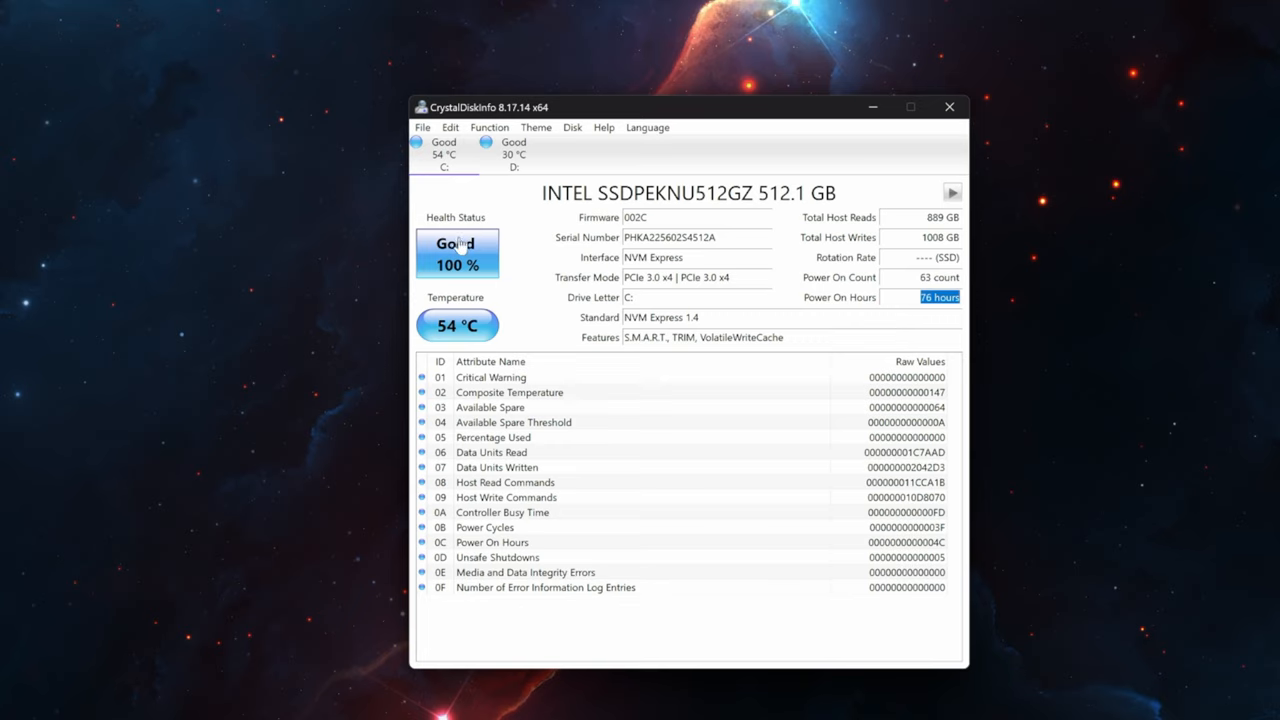
mouse_move(470, 236)
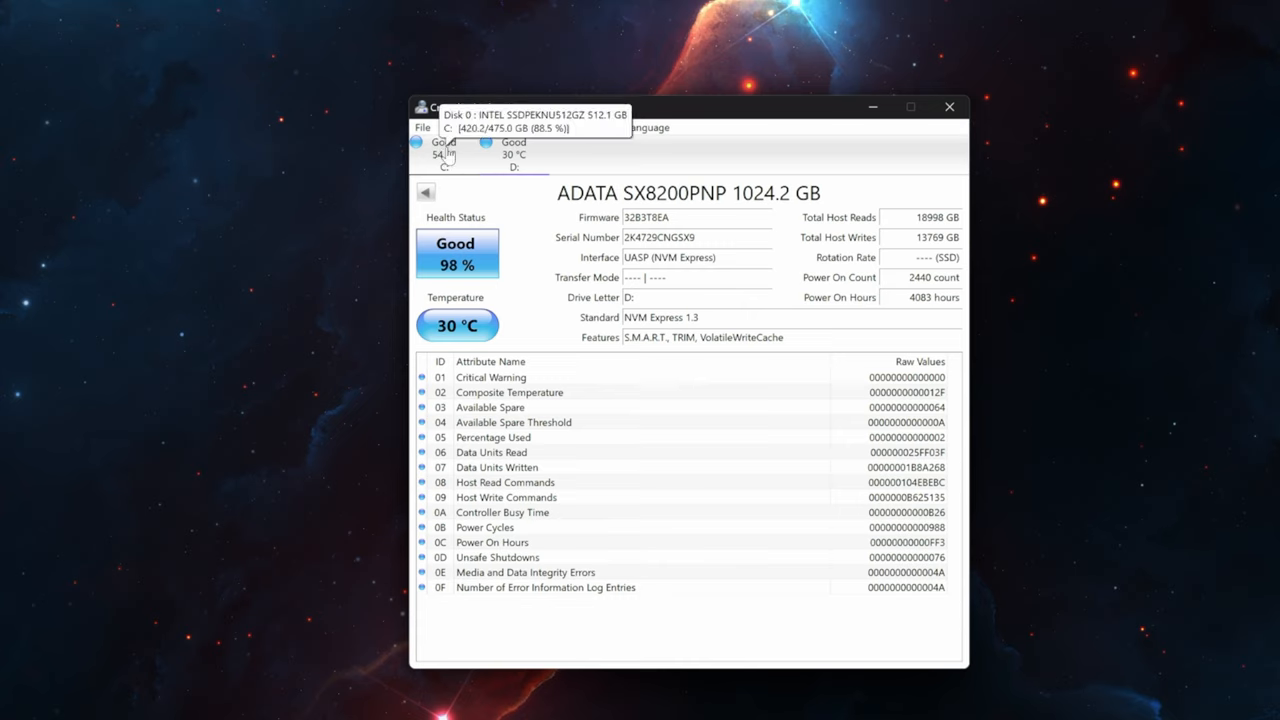
click(444, 156)
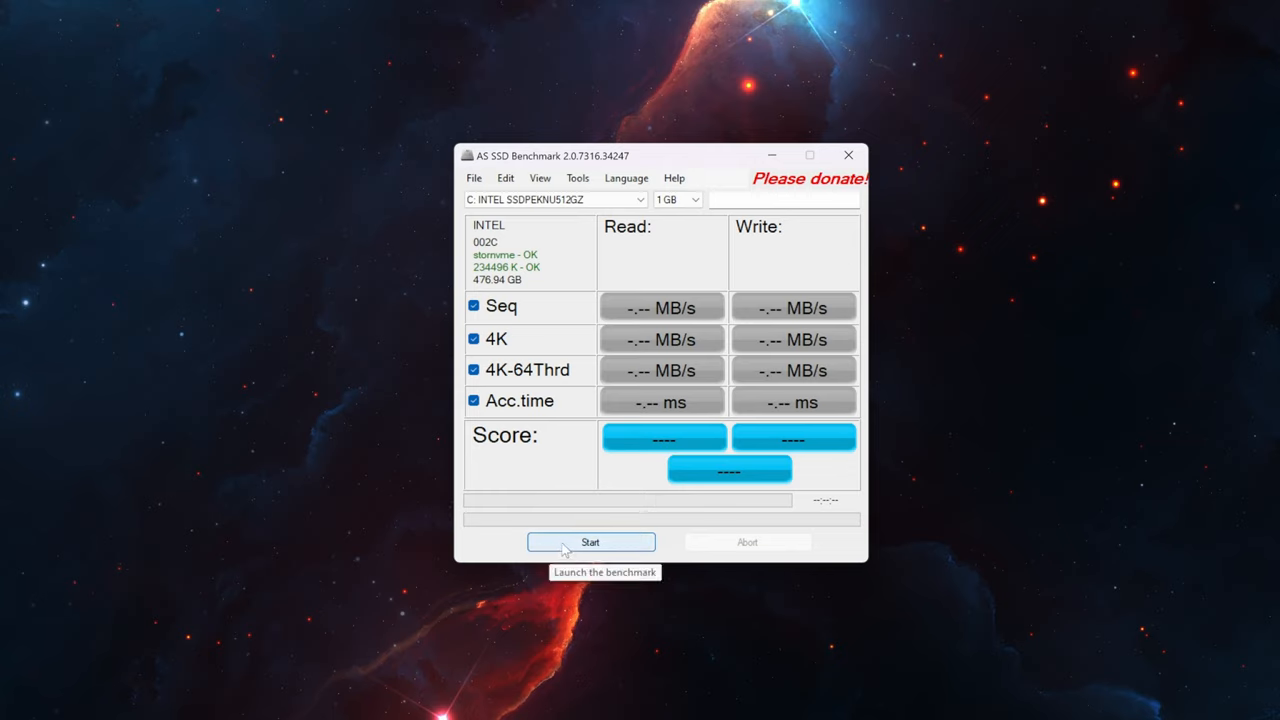
- Start the AS SSD Benchmark run on the Intel drive
click(590, 542)
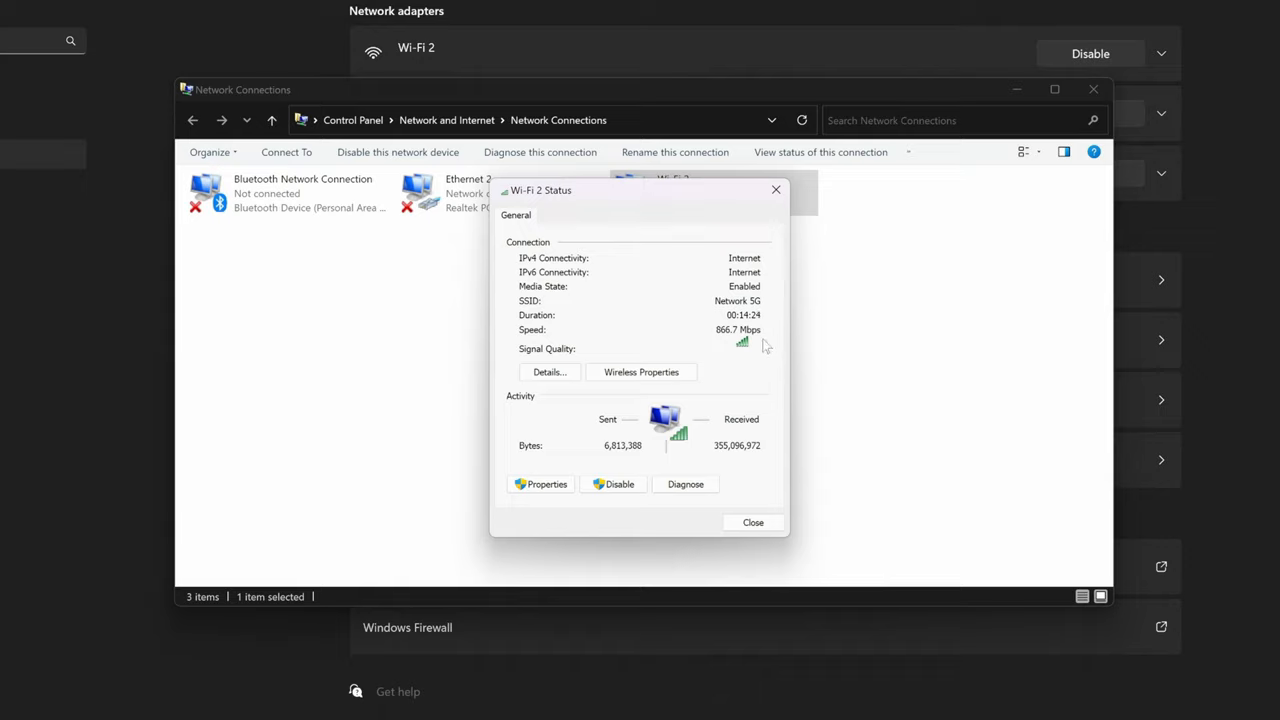
mouse_move(762, 376)
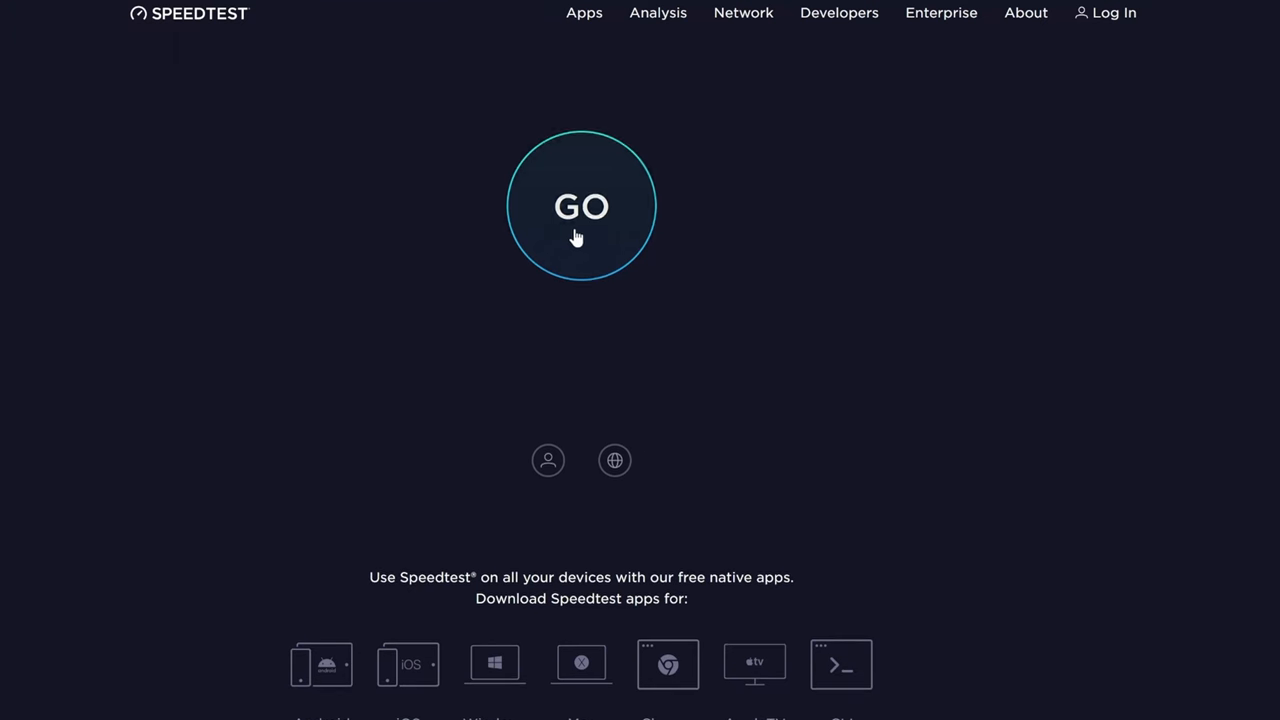
- Start the Ookla internet speed test
click(580, 206)
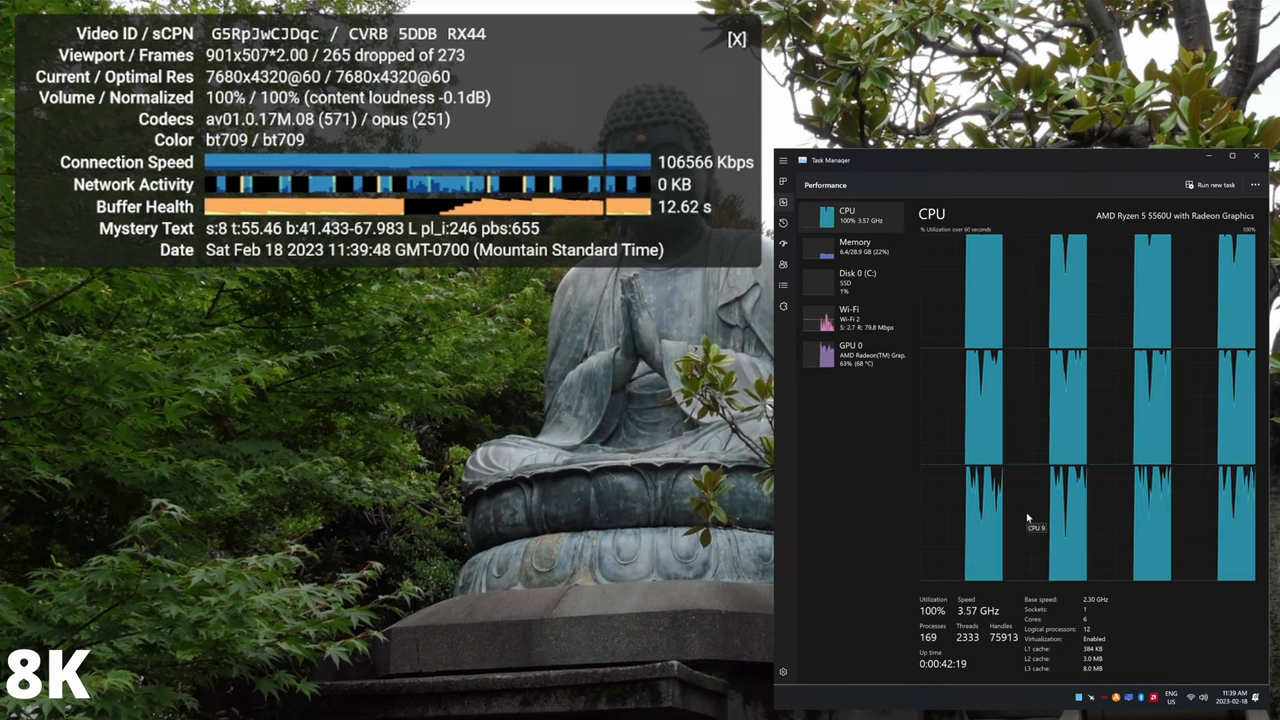
mouse_move(856, 568)
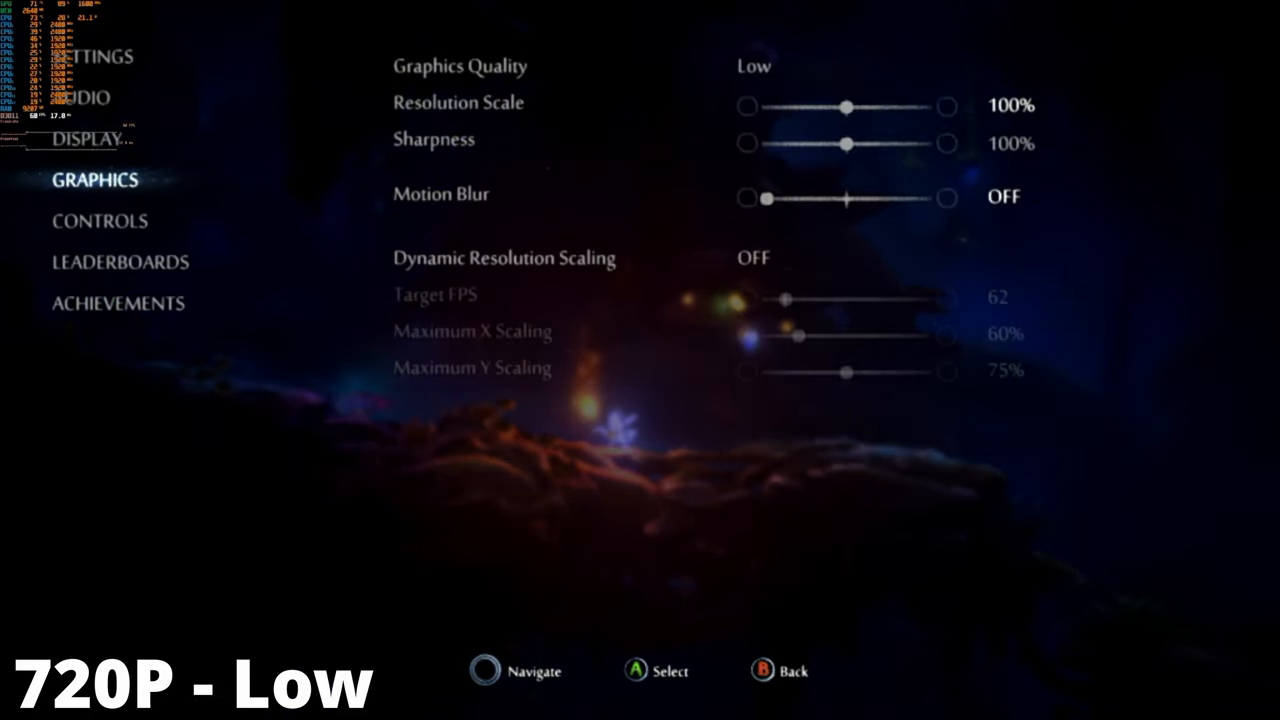
- Bring up Ori's graphics settings showing Low quality at 100% resolution scale
click(86, 138)
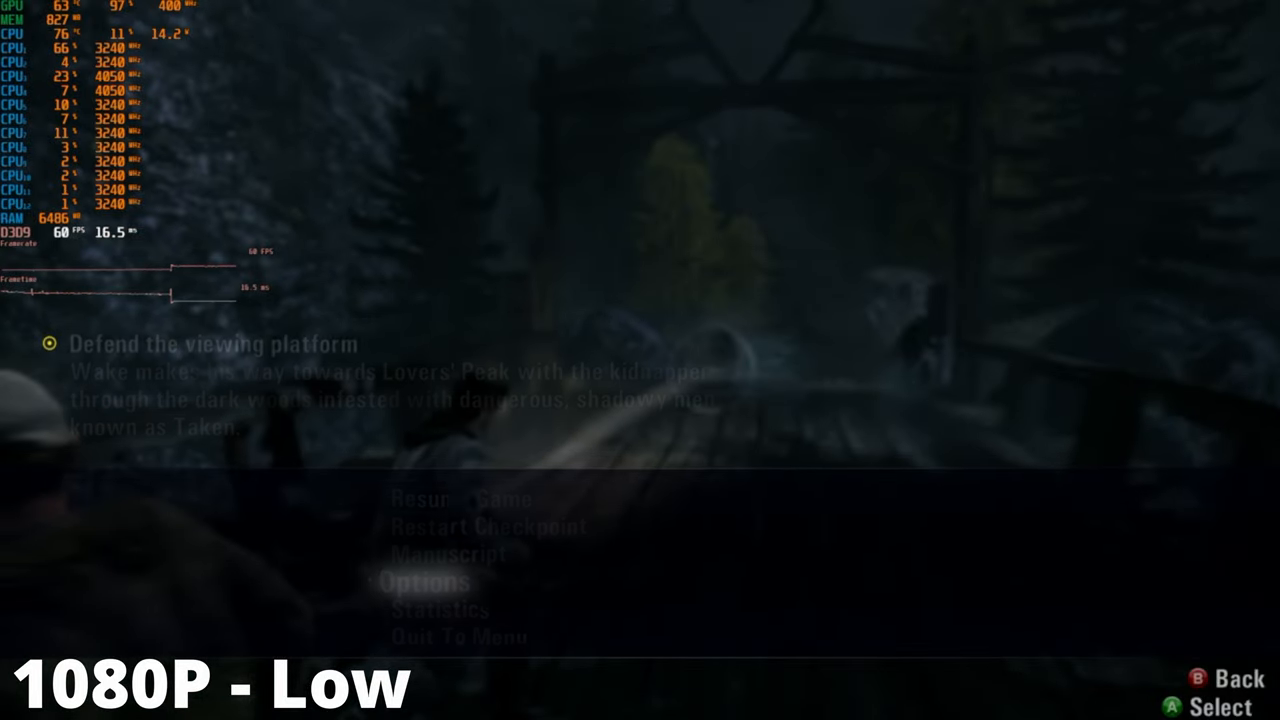
- Review Alan Wake's 1920x1080 fullscreen graphics and the Low advanced quality options down to draw distance
click(424, 580)
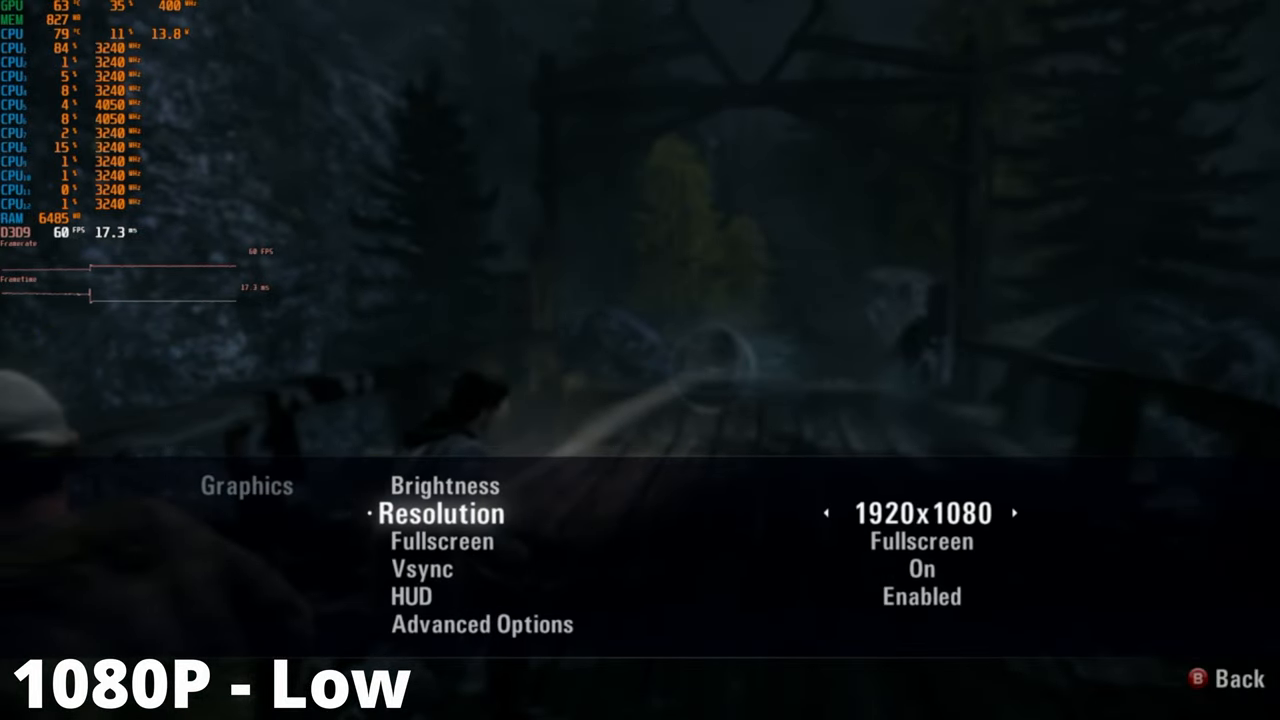
key(up)
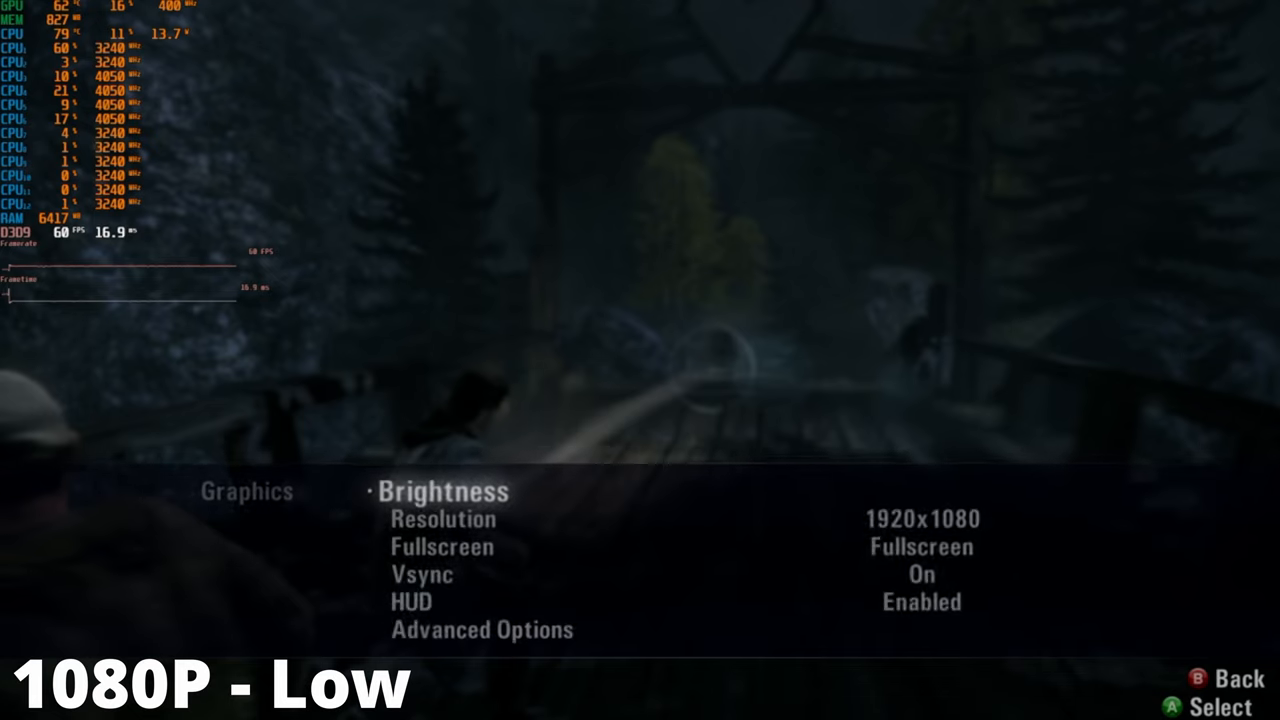
click(482, 628)
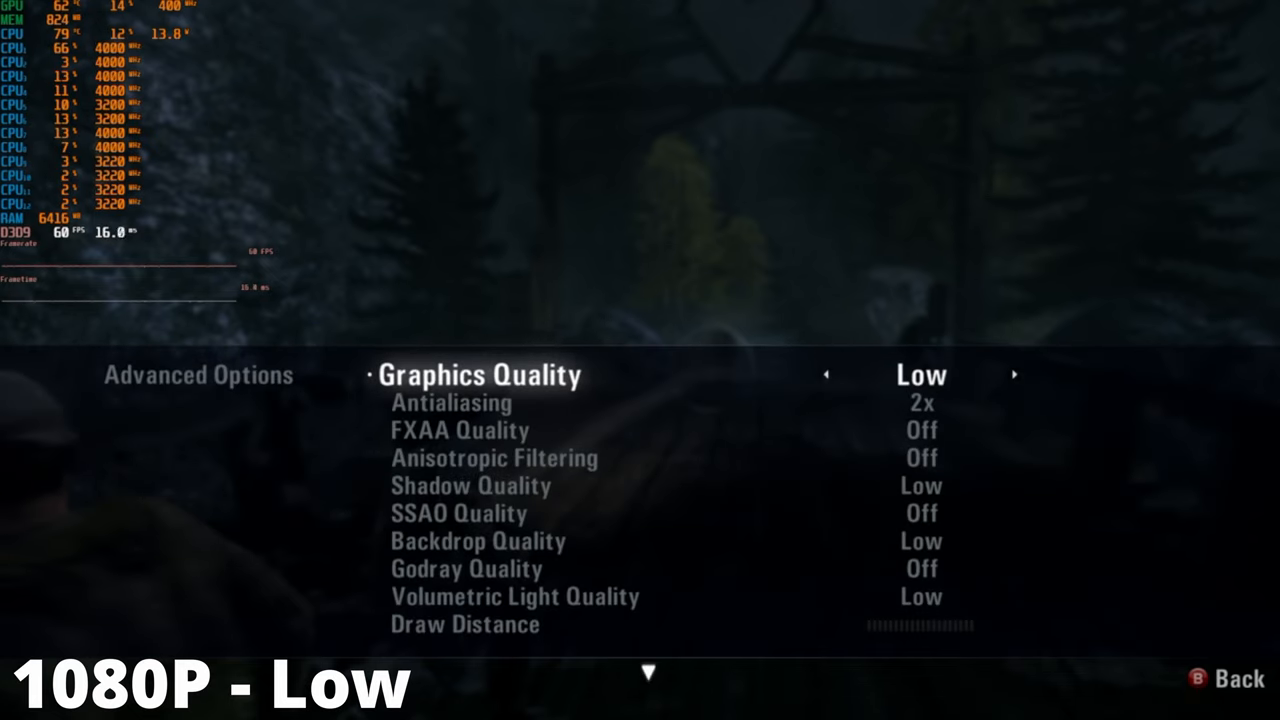
key(down)
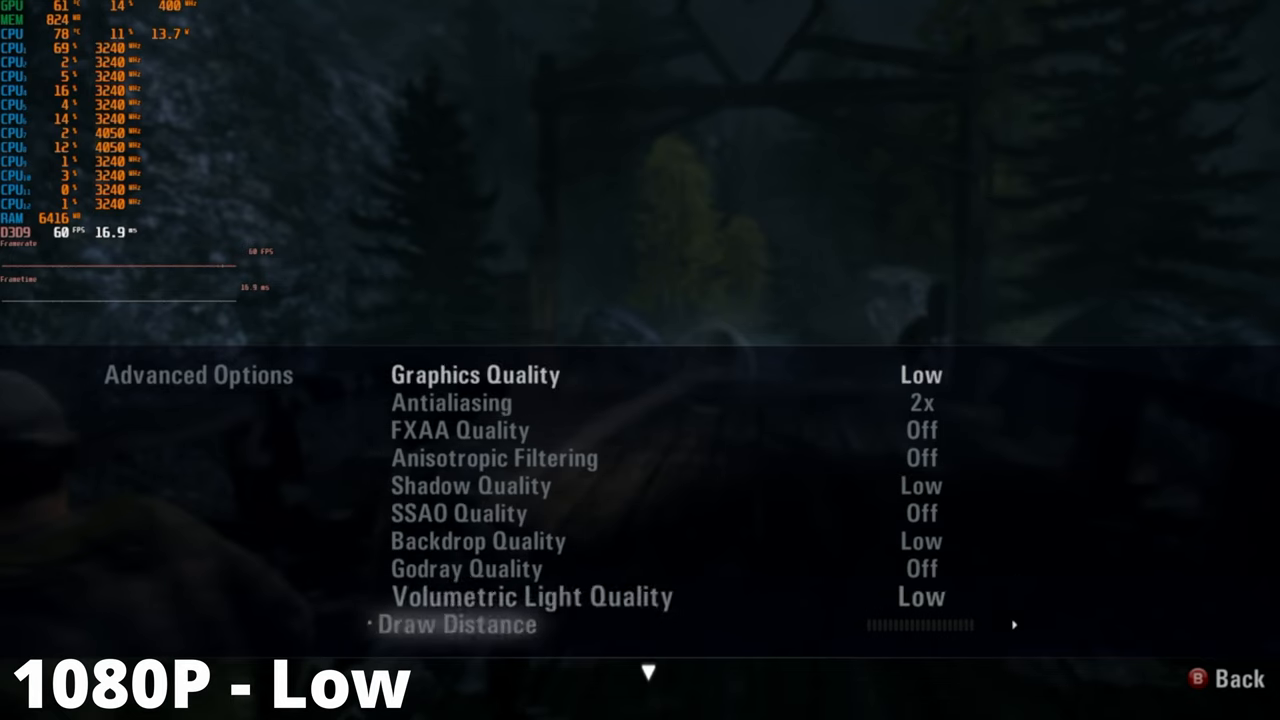
scroll(down, 3)
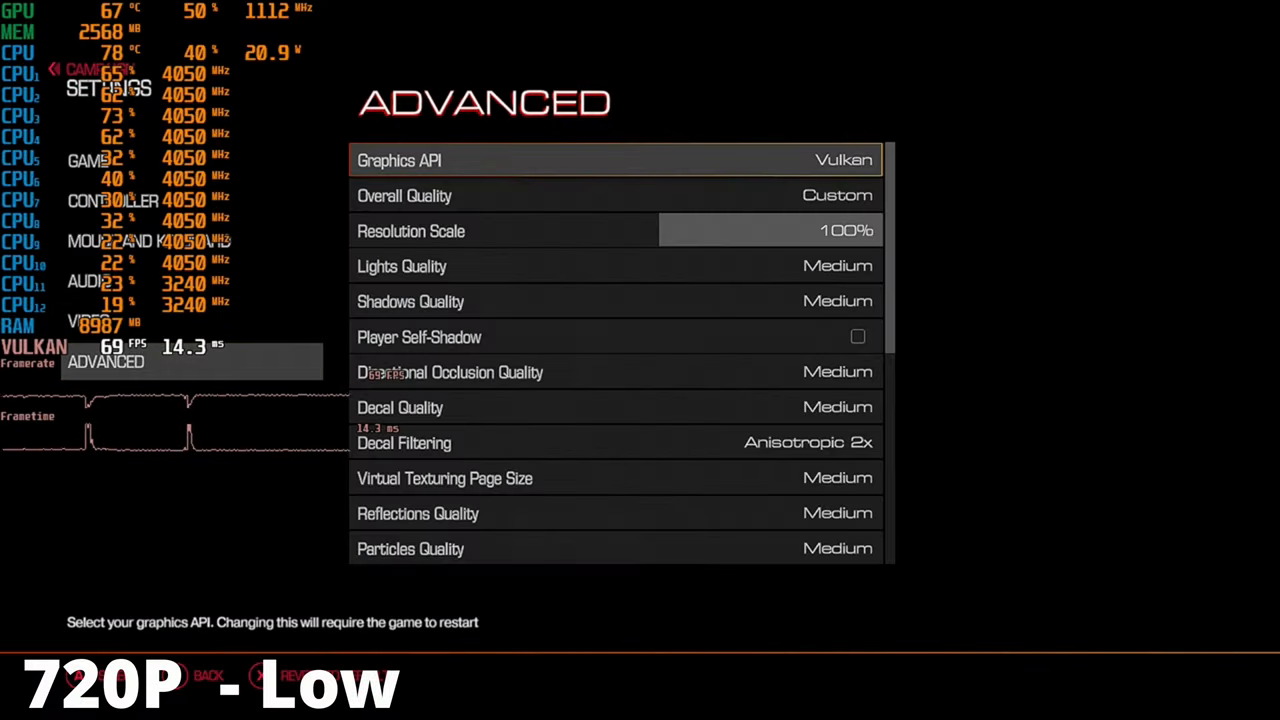
- Scroll Doom's advanced settings to Vulkan, 100% resolution scale and Medium quality
scroll(down, 3)
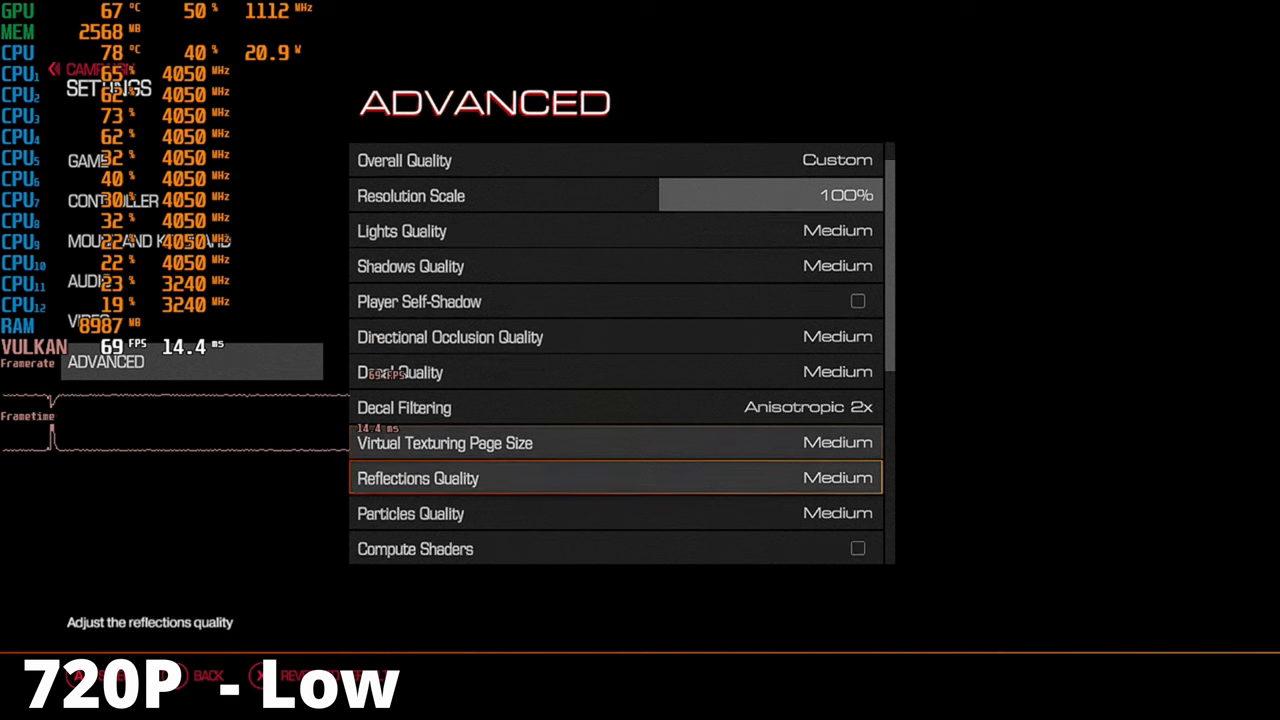
scroll(down, 3)
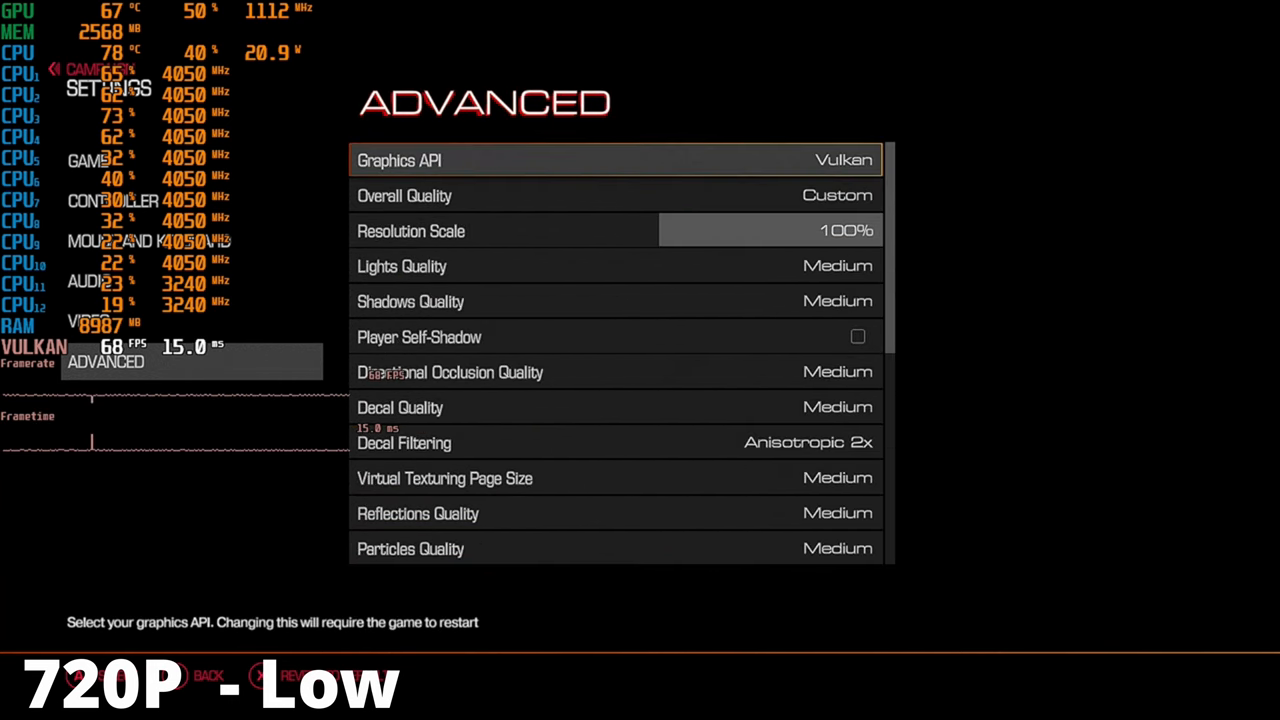
key(down)
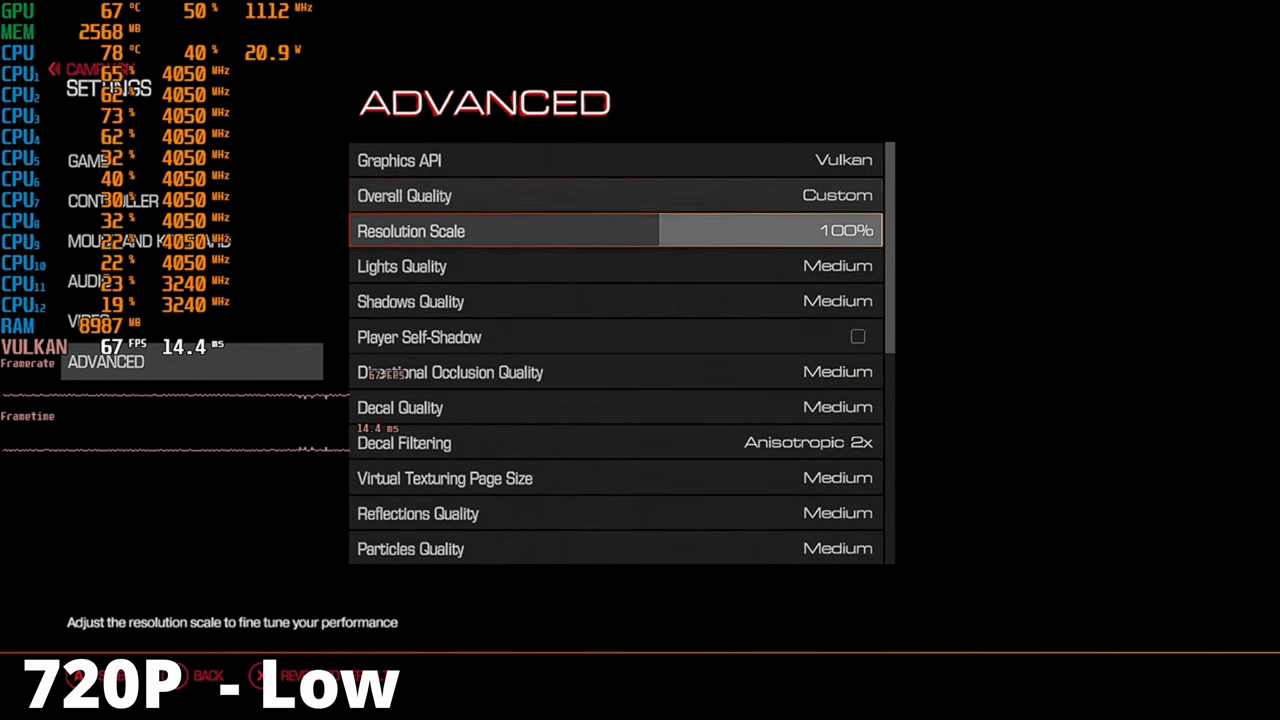
click(404, 196)
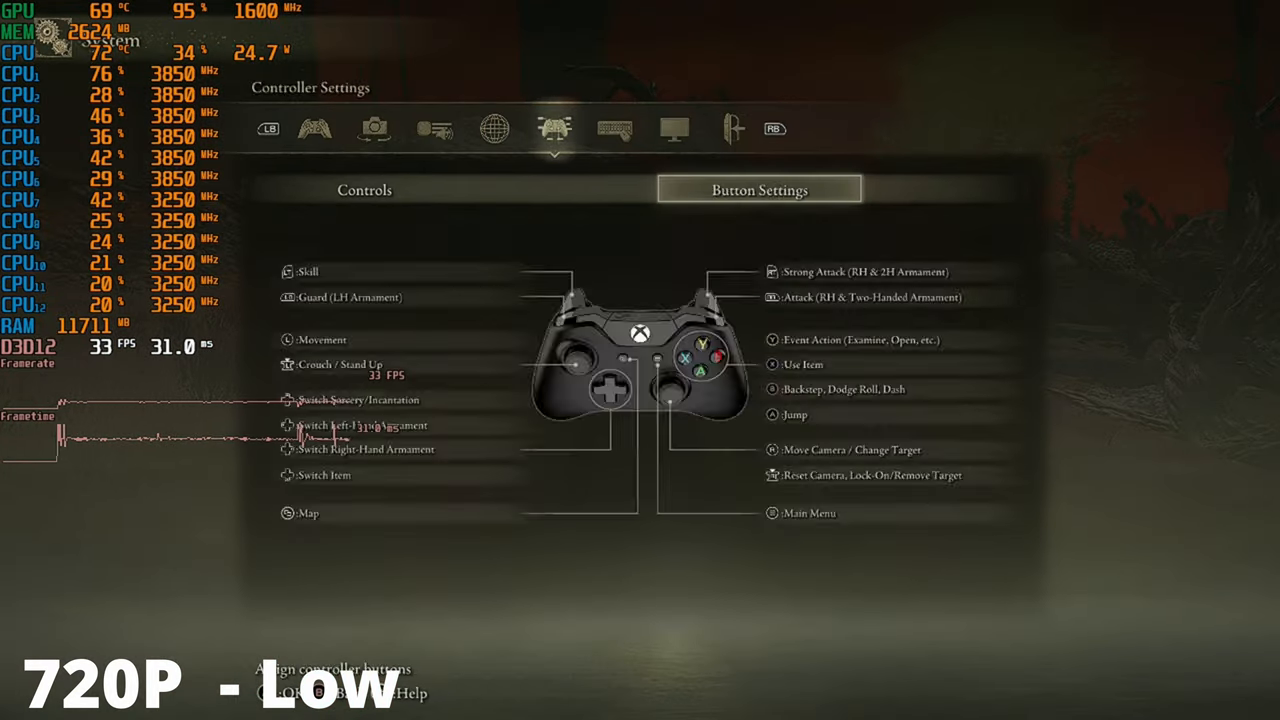
- Bring up Elden Ring's advanced graphics for the 1280x720 custom setup
click(672, 128)
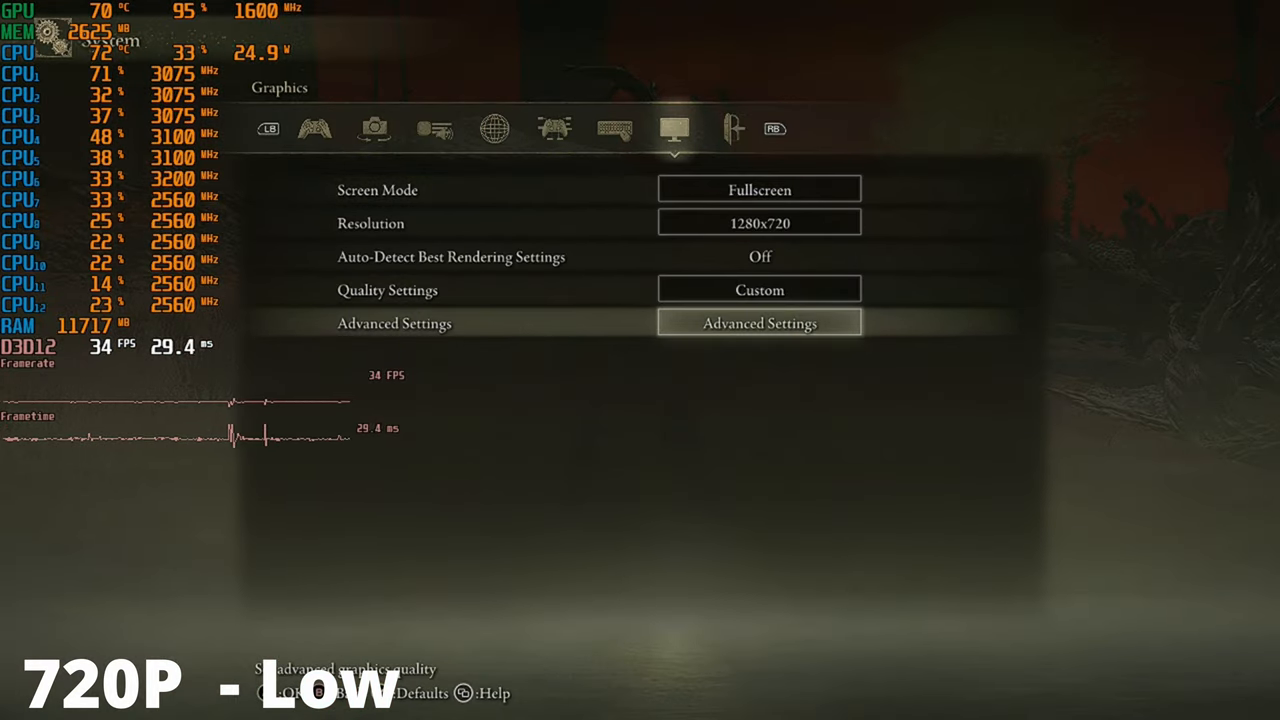
click(760, 324)
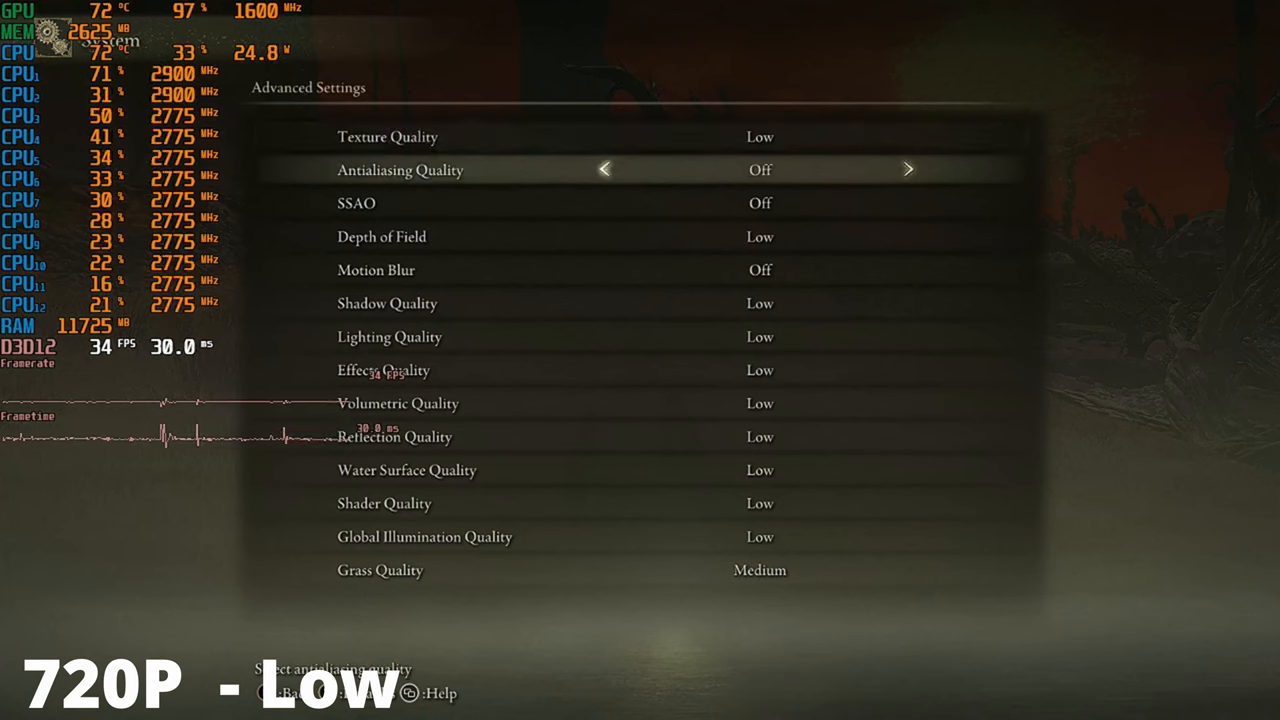